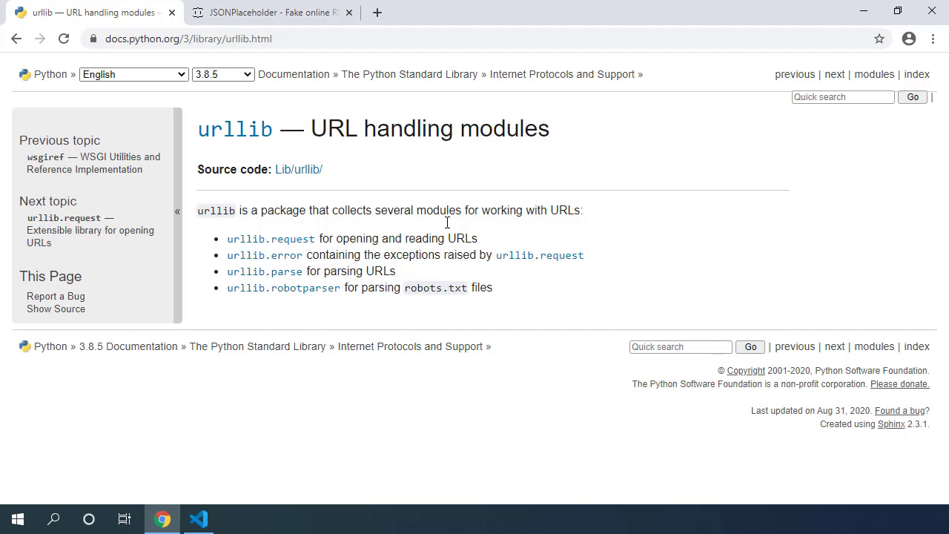
mouse_move(453, 168)
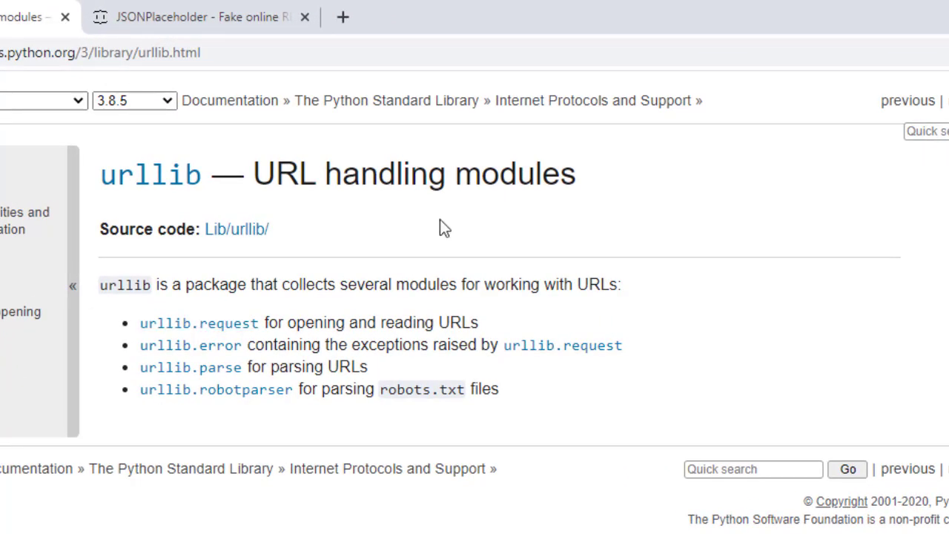
mouse_move(162, 185)
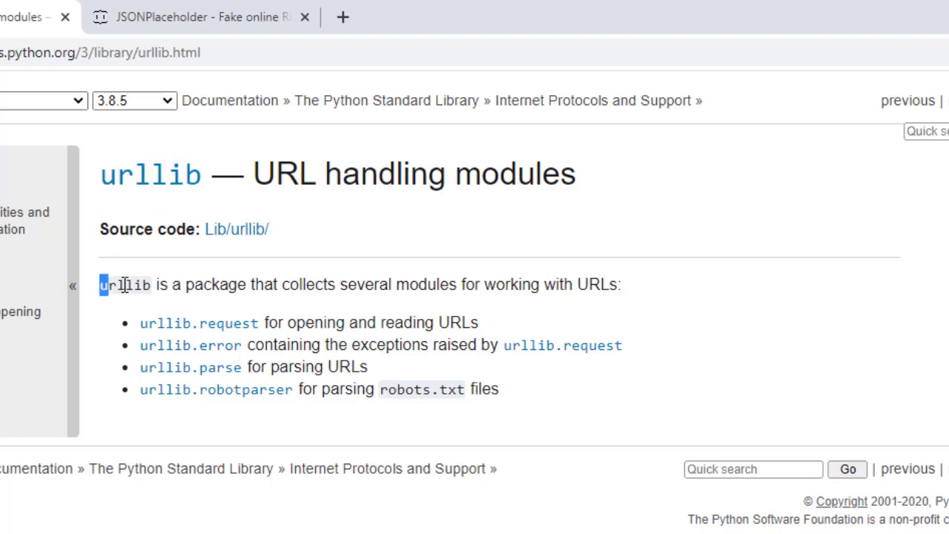
Highlight parts of the urllib package description while reading the overview page.
left_click_drag(112, 285, 442, 285)
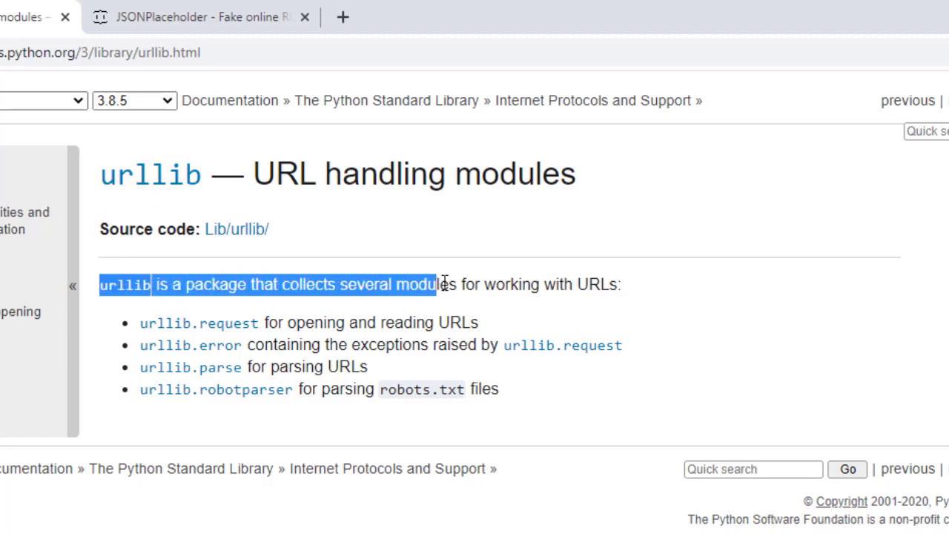
left_click_drag(442, 285, 620, 285)
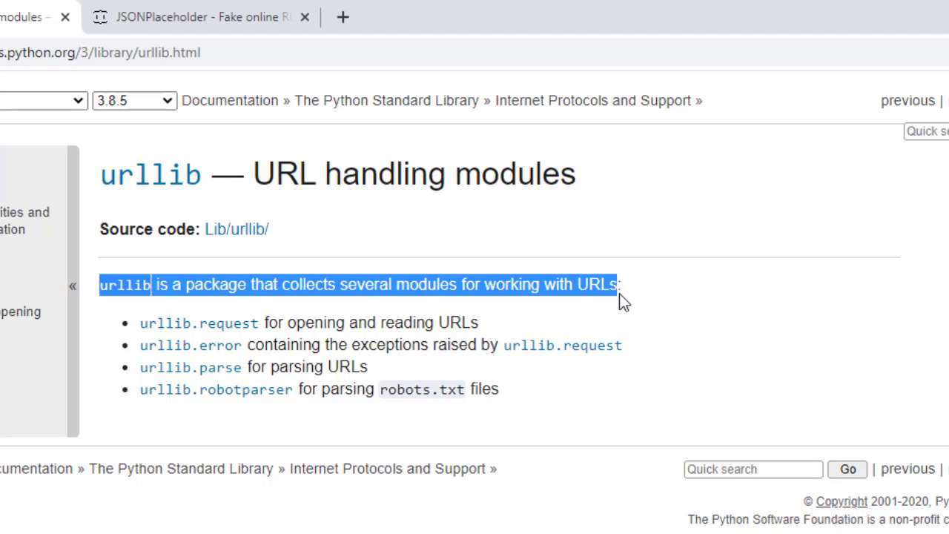
mouse_move(601, 332)
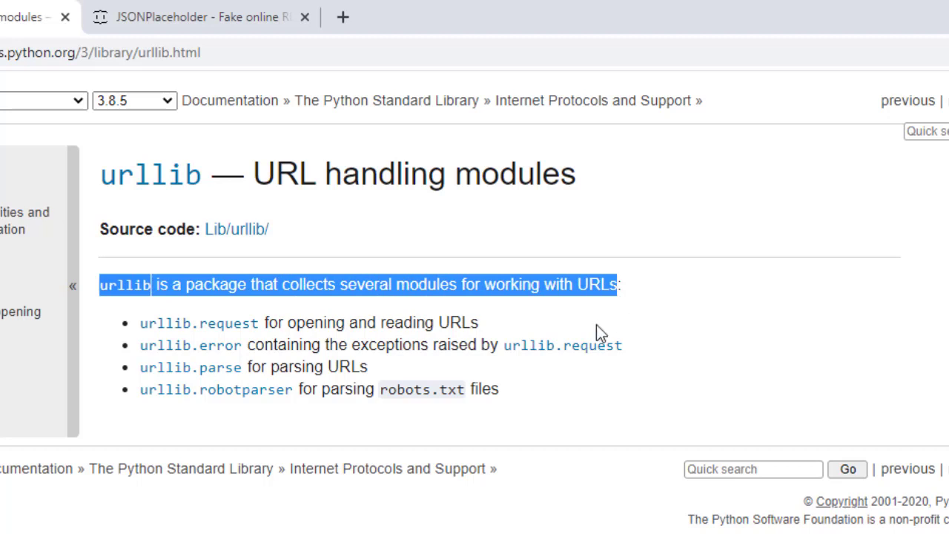
left_click(252, 319)
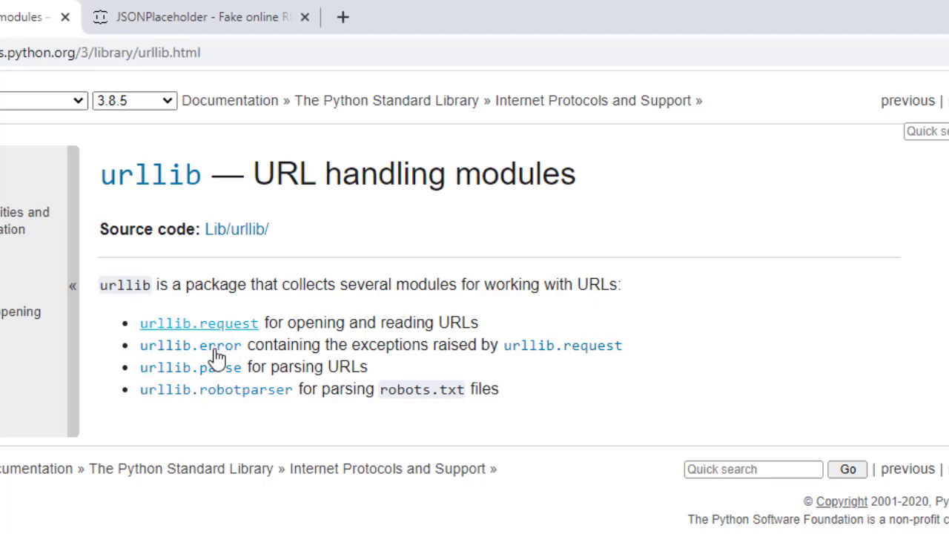
mouse_move(222, 356)
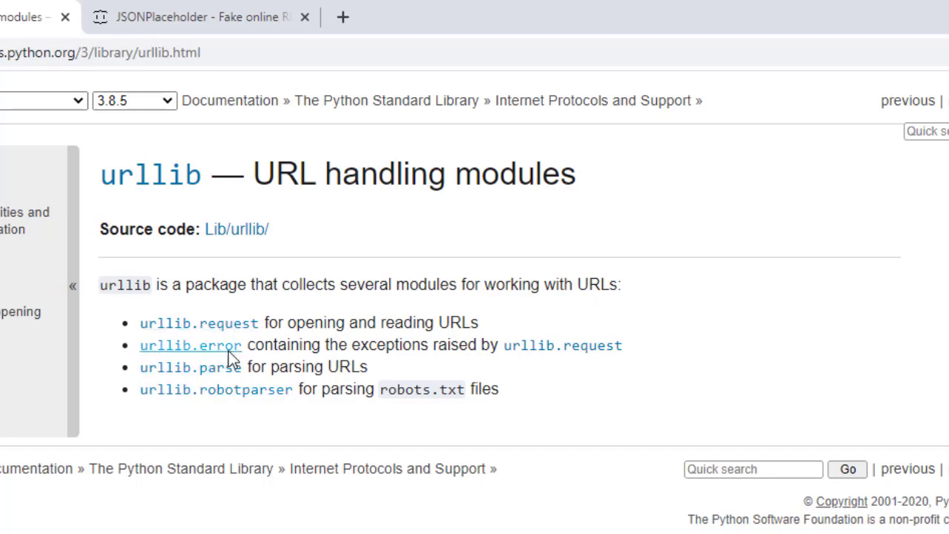
mouse_move(253, 343)
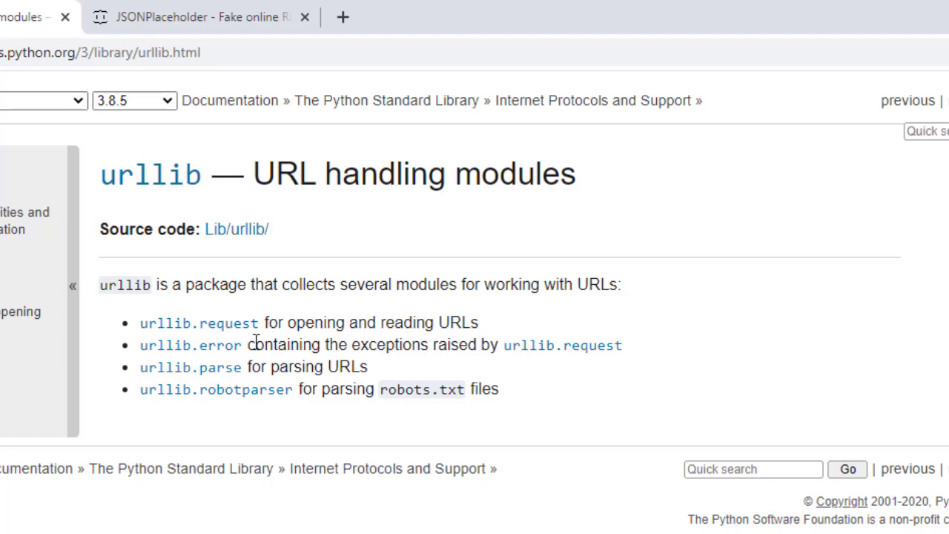
mouse_move(433, 348)
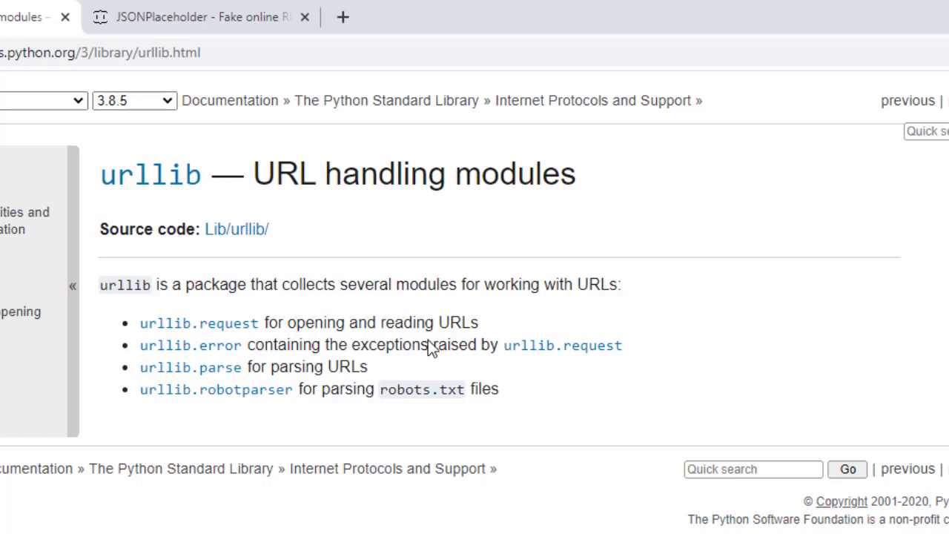
mouse_move(251, 341)
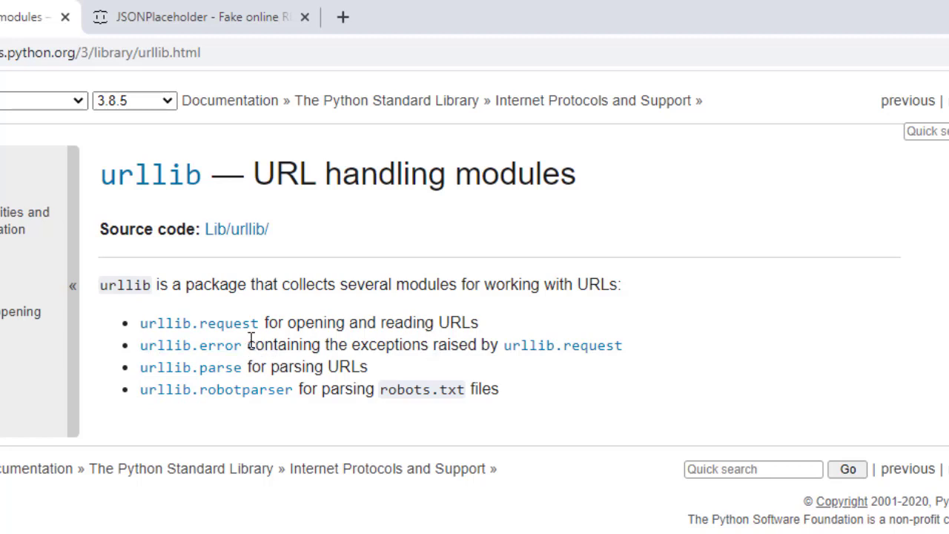
left_click_drag(248, 345, 428, 344)
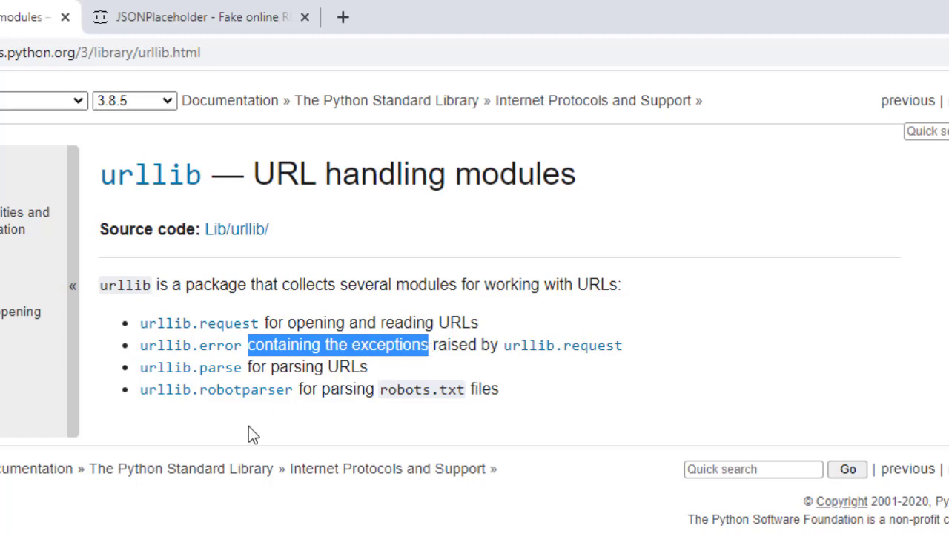
mouse_move(389, 377)
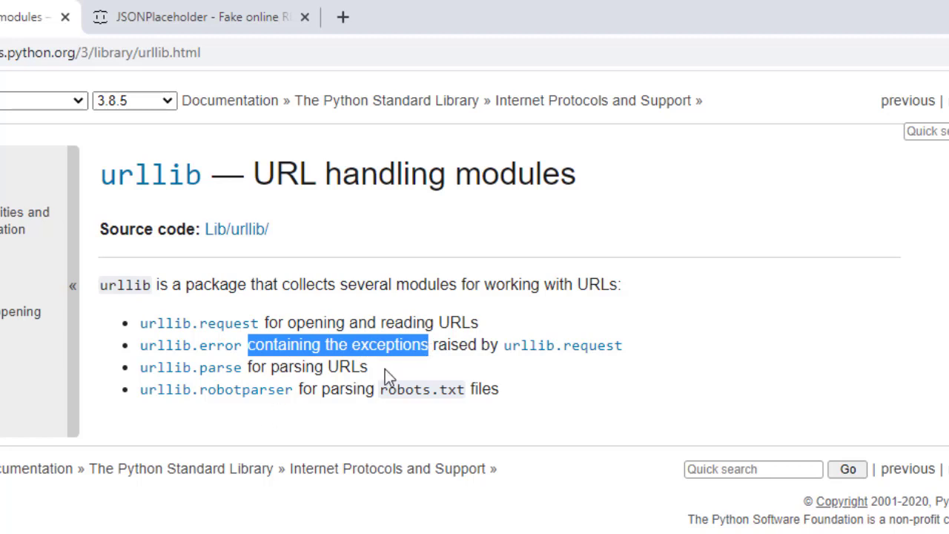
double_click(347, 367)
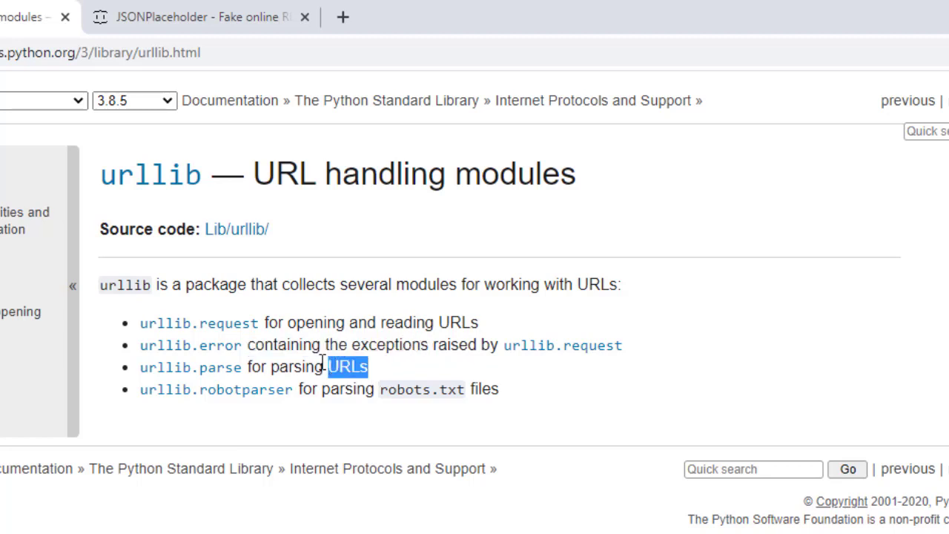
left_click_drag(349, 367, 273, 367)
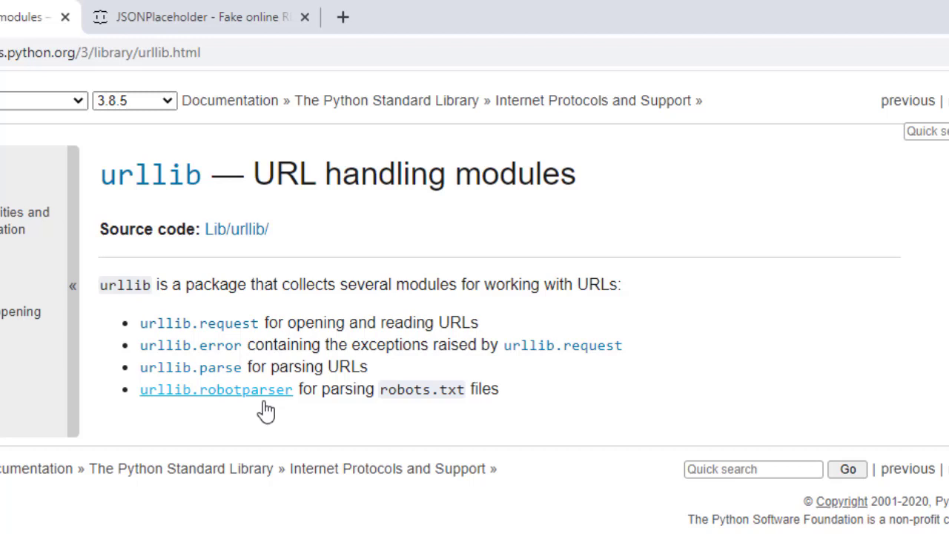
mouse_move(398, 428)
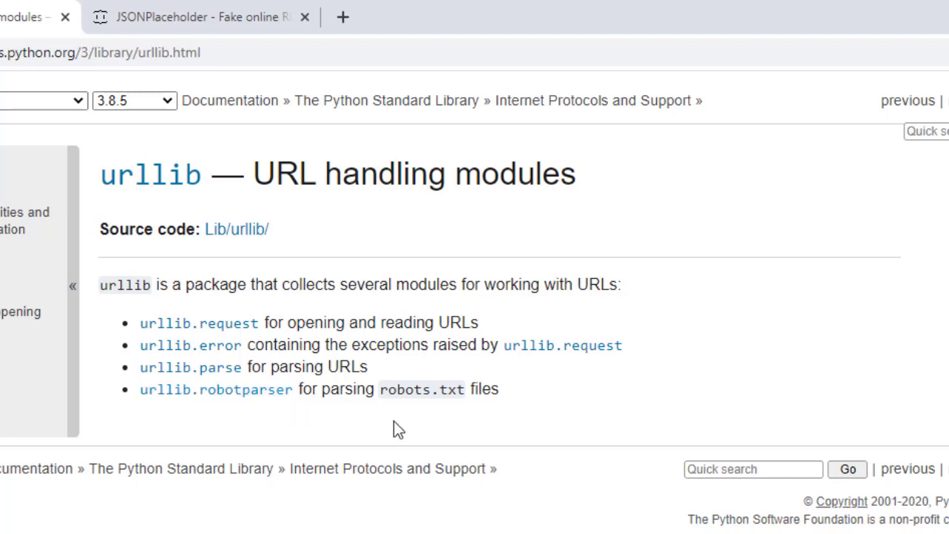
mouse_move(482, 412)
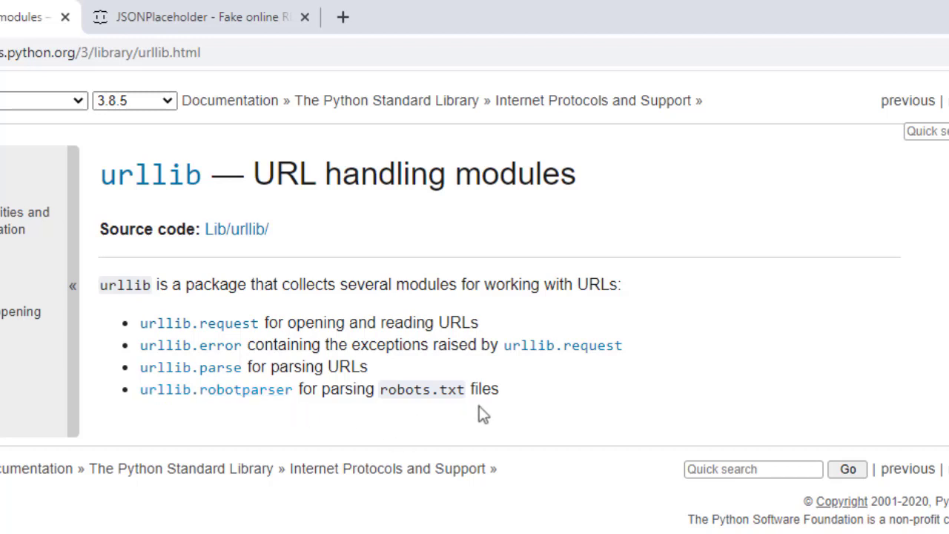
mouse_move(463, 414)
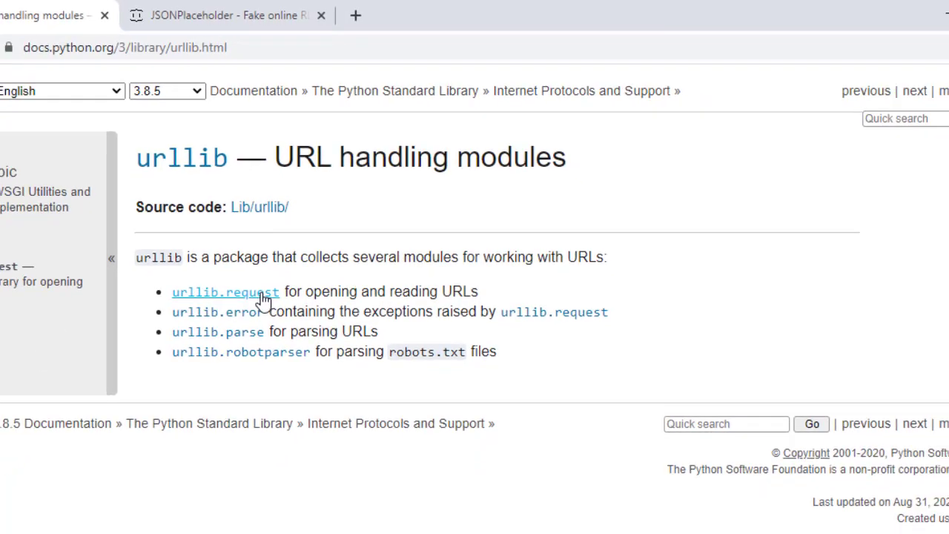
Follow the urllib.request link and scroll down to the urlopen function.
left_click(225, 290)
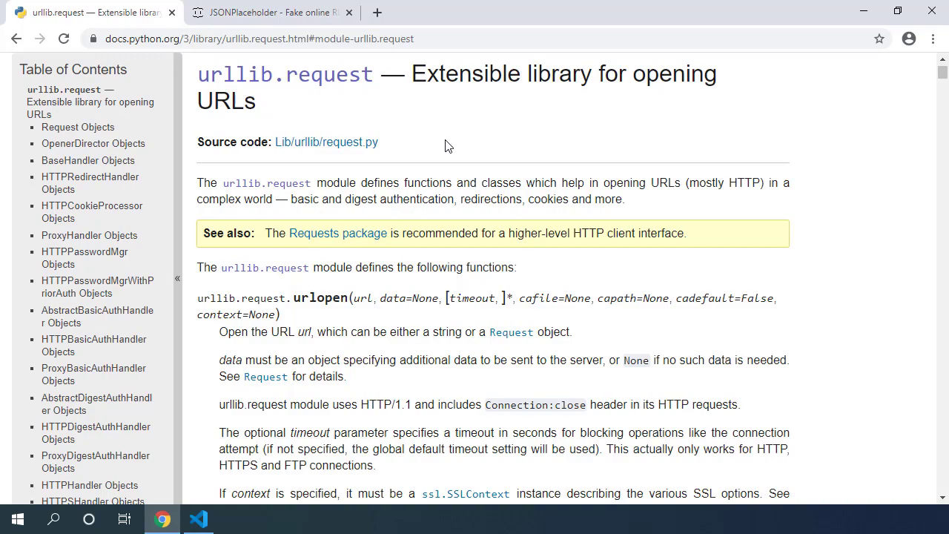
scroll("down", 3)
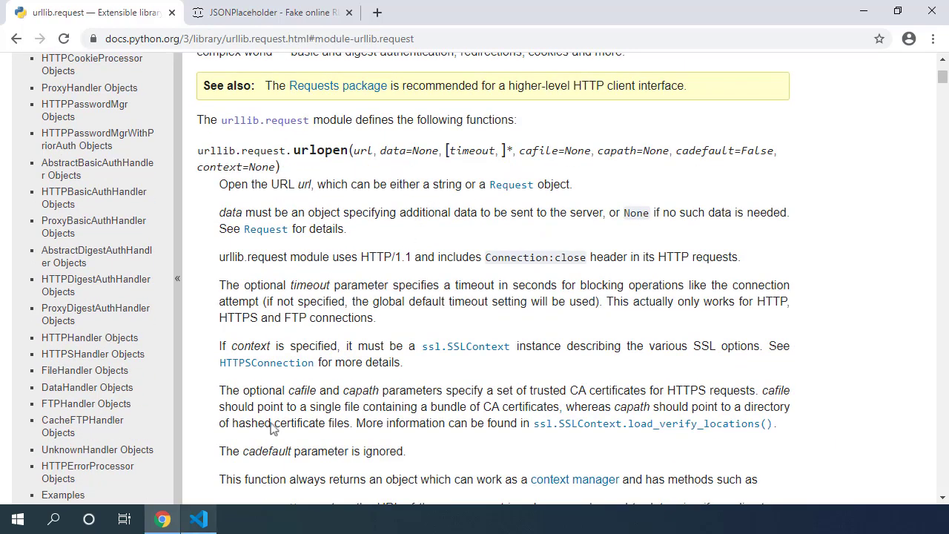
Start Python in the terminal and run 'from urllib import request'.
left_click(199, 520)
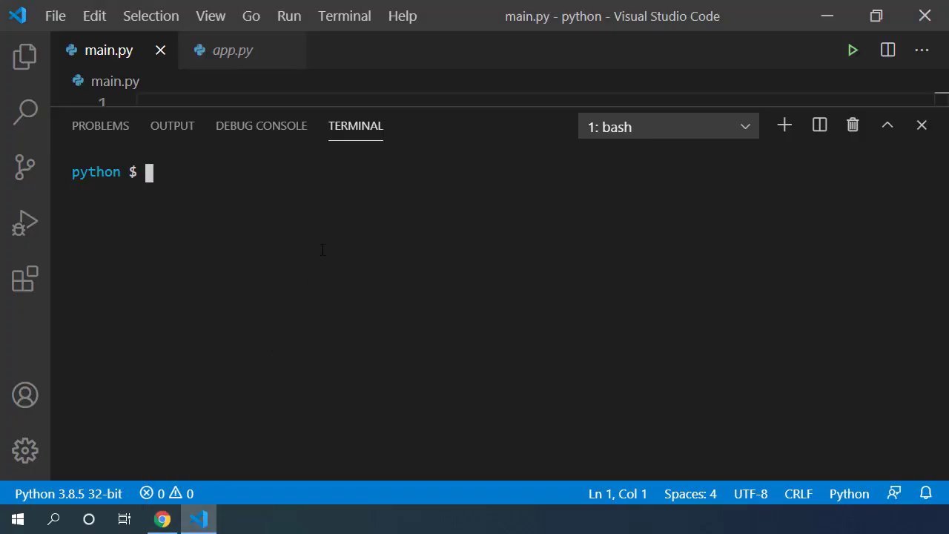
type("py")
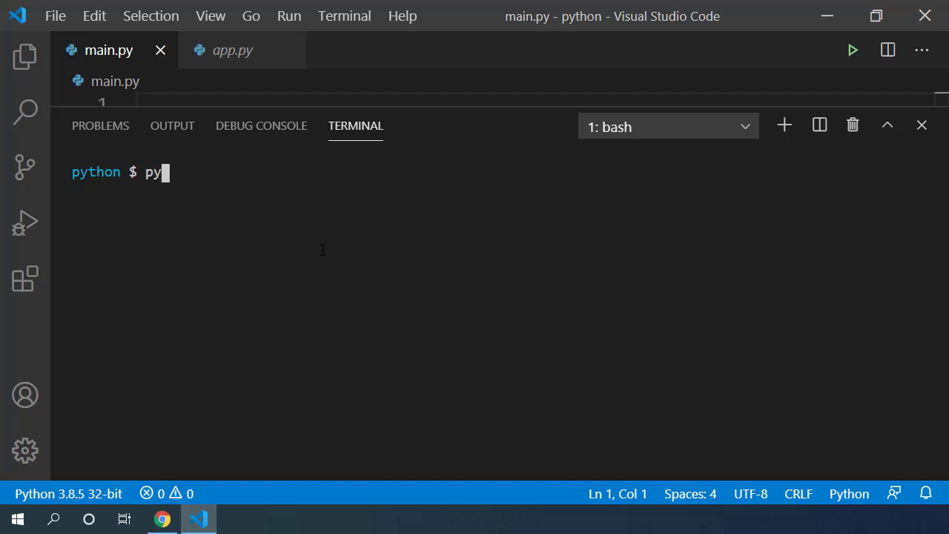
key("Return")
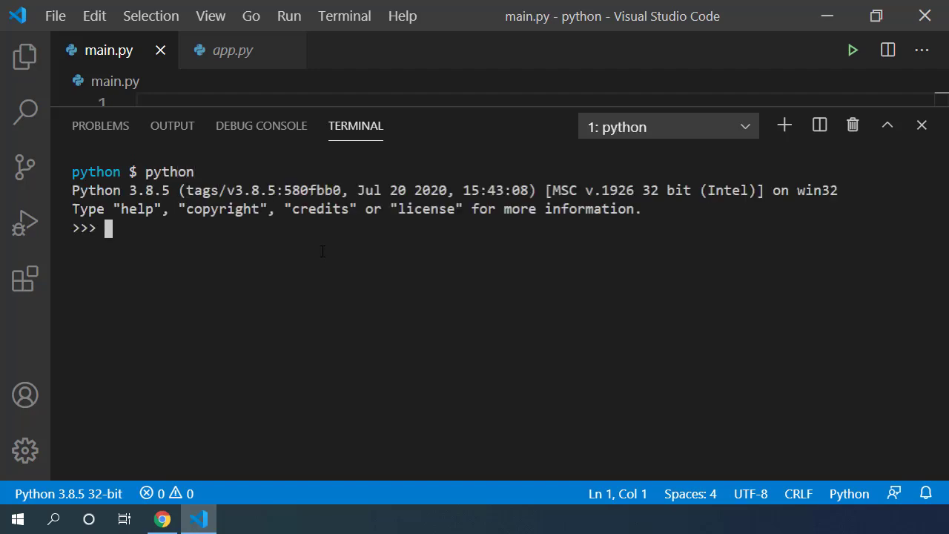
type("fr")
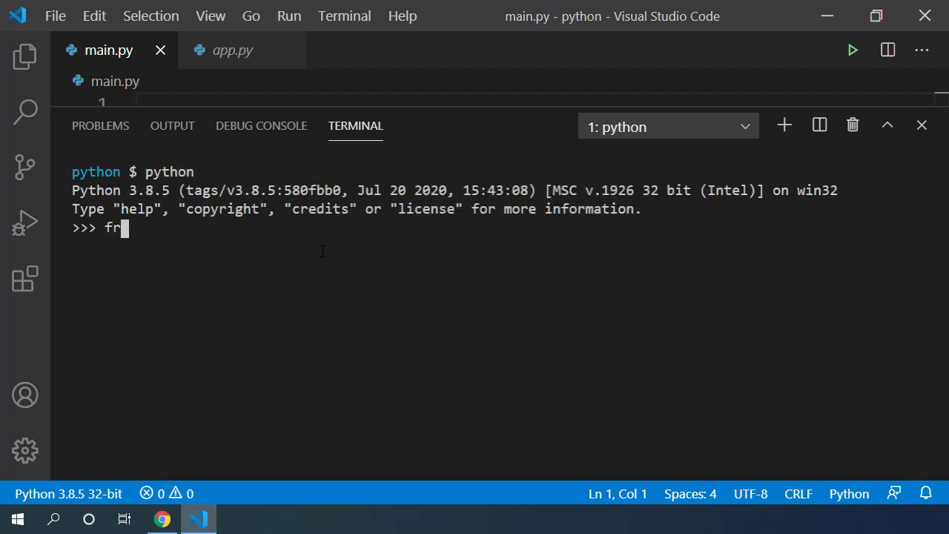
type("om urllib")
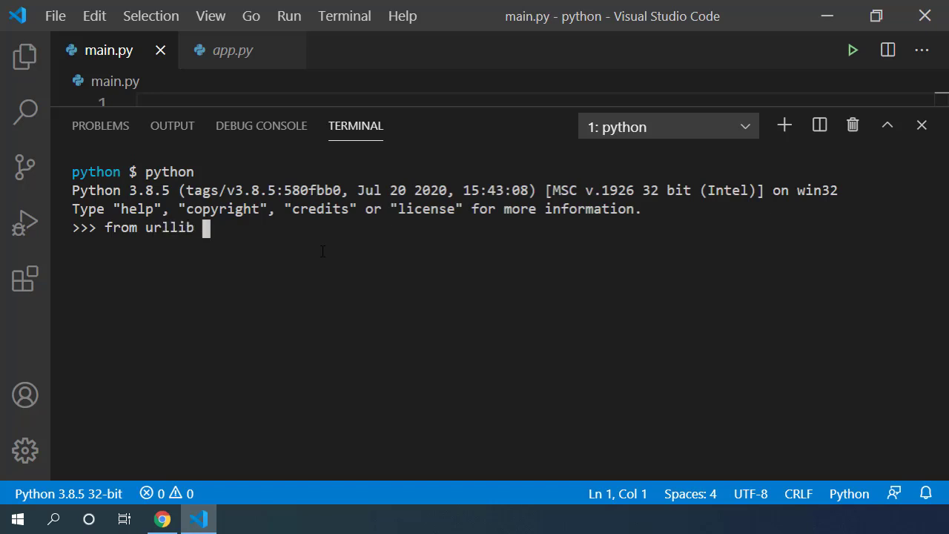
type("import reque")
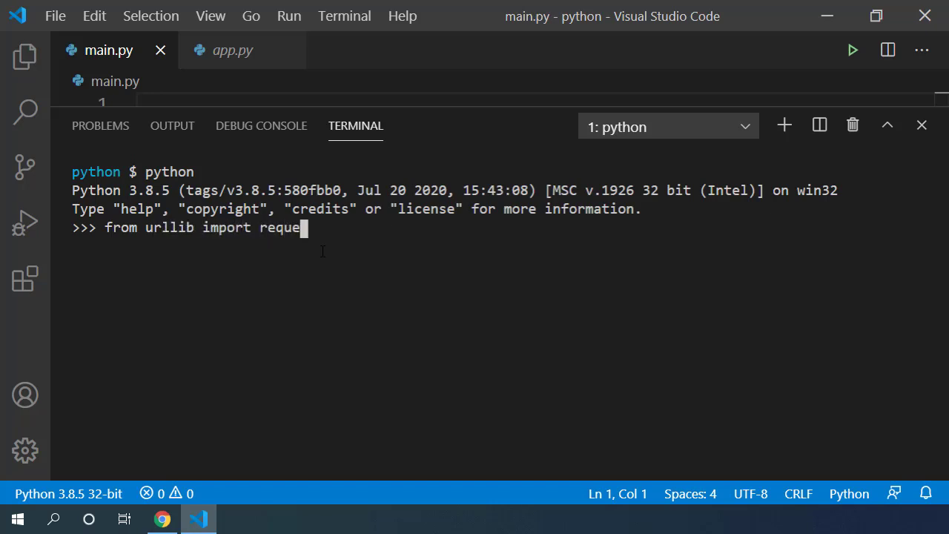
key("Return")
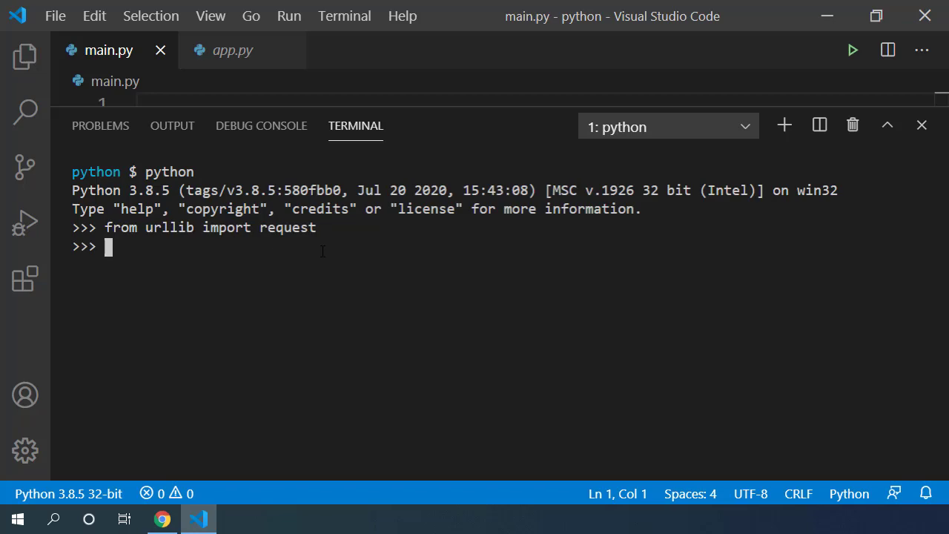
List every name the request module provides with dir(request).
type("dir(")
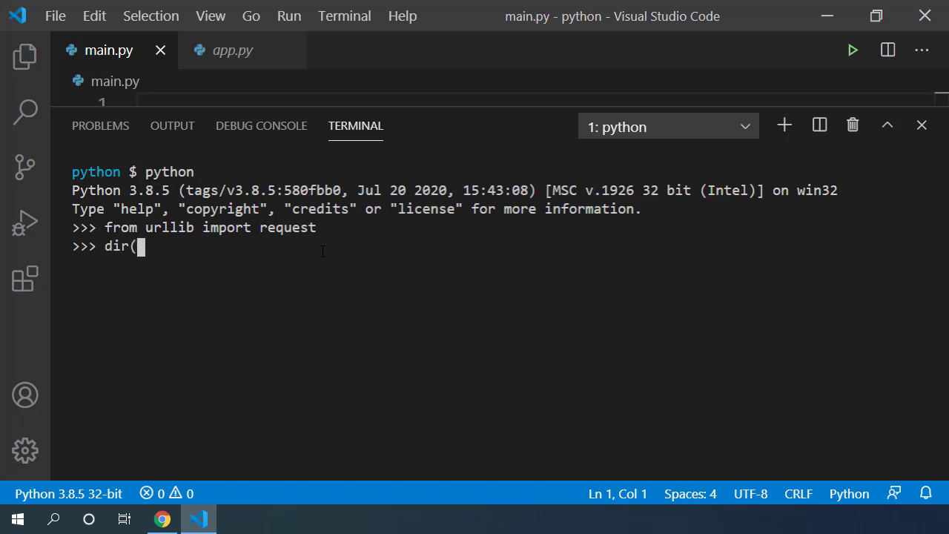
key("Return")
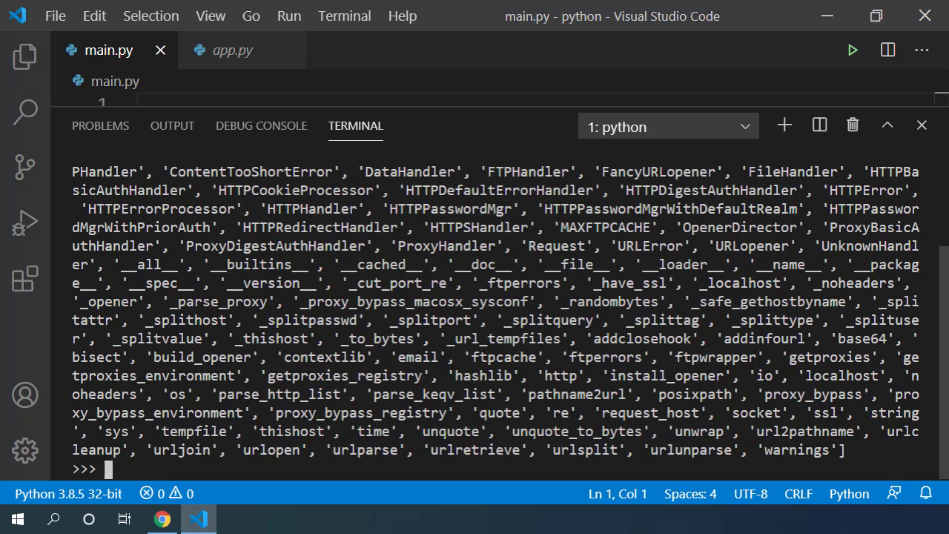
double_click(270, 451)
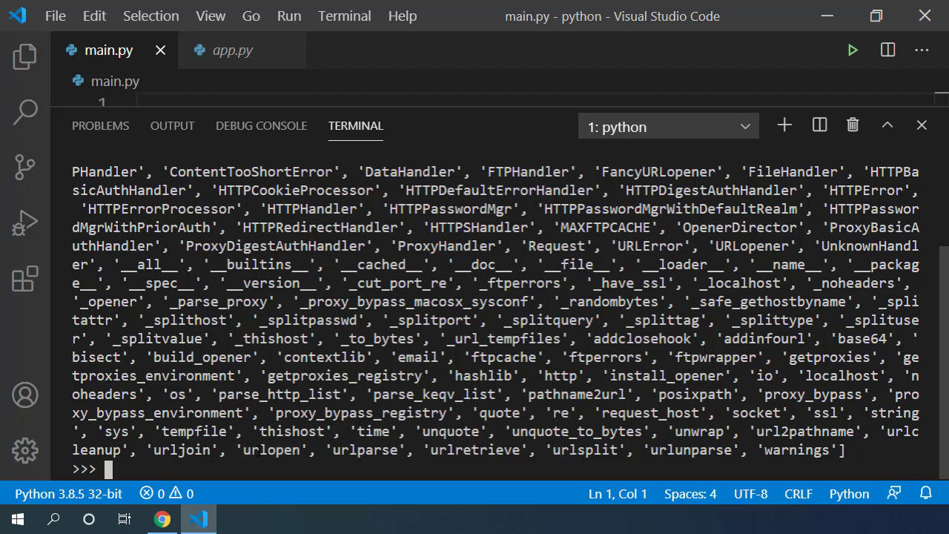
Print the docstring of request.urlopen with help().
type("request.")
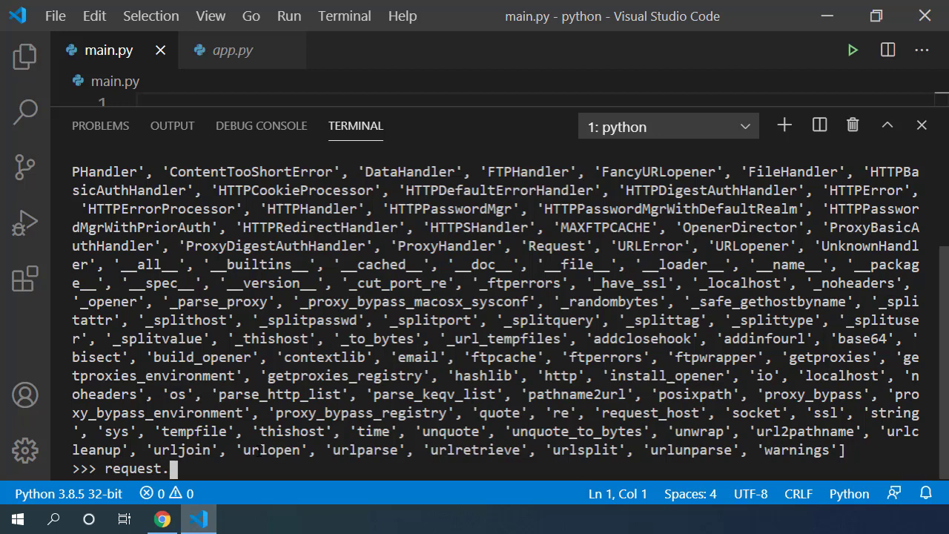
type("urlopen(")
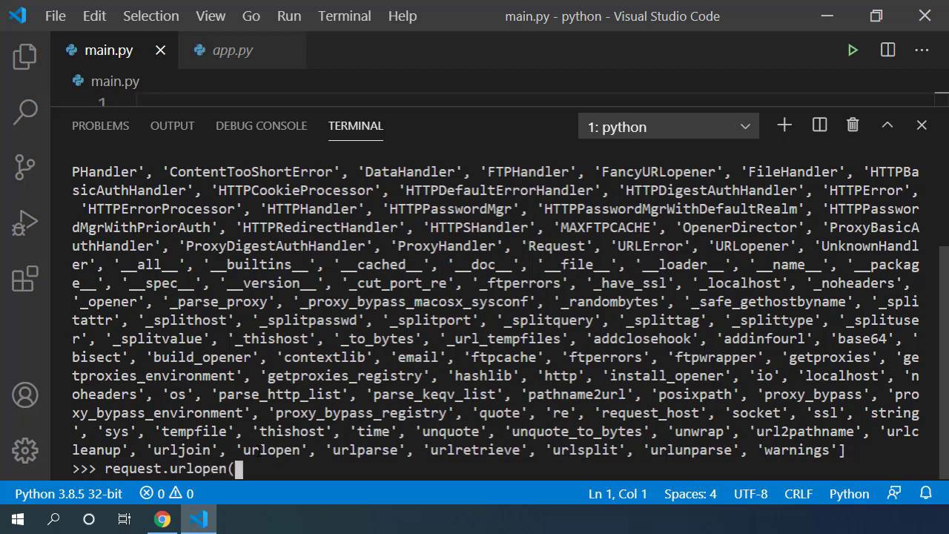
type(")")
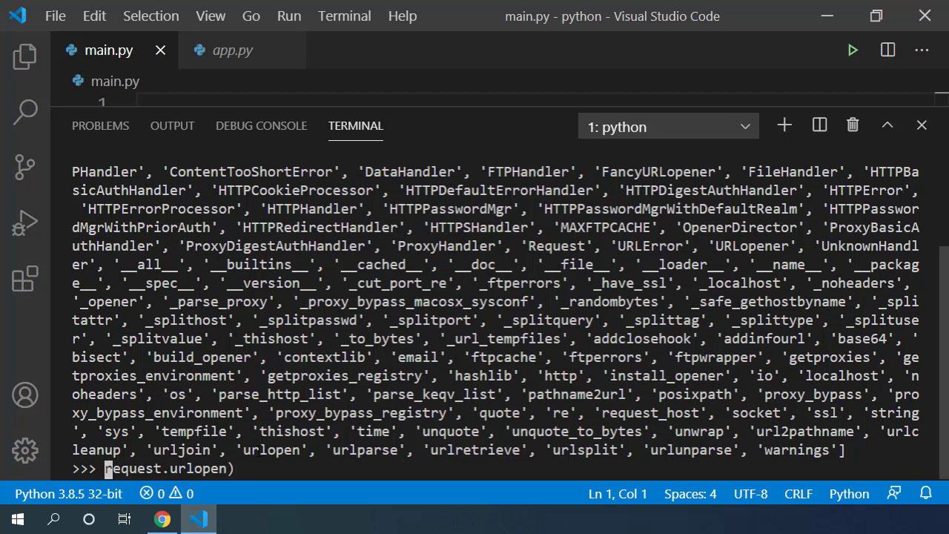
key("Return")
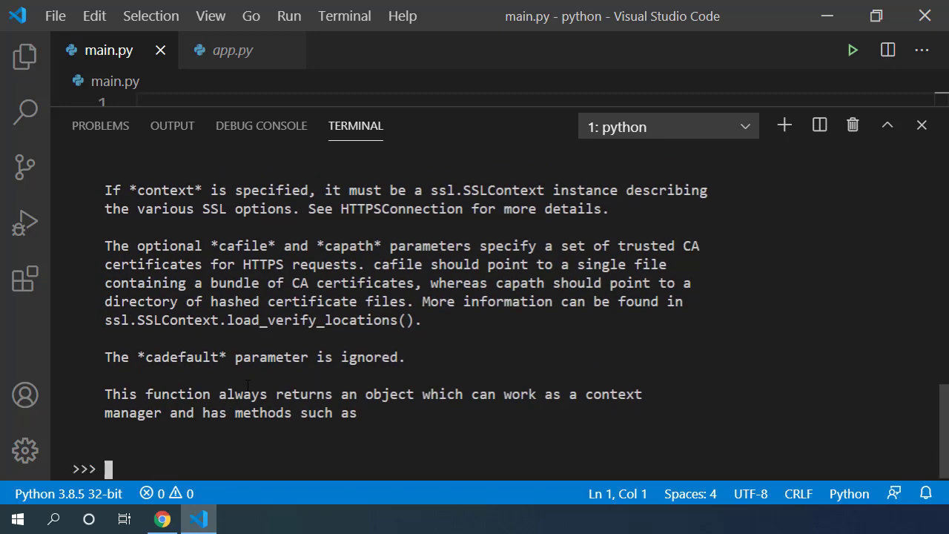
mouse_move(196, 442)
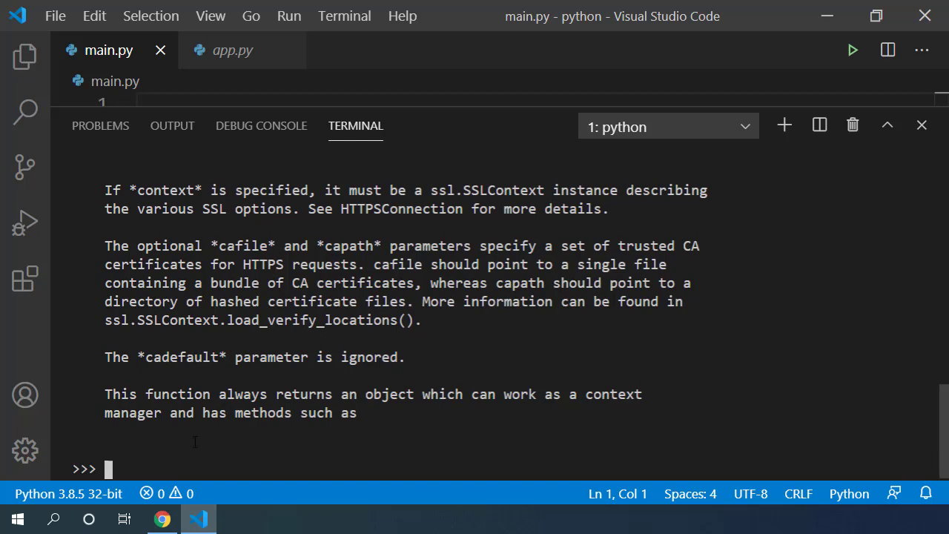
mouse_move(184, 454)
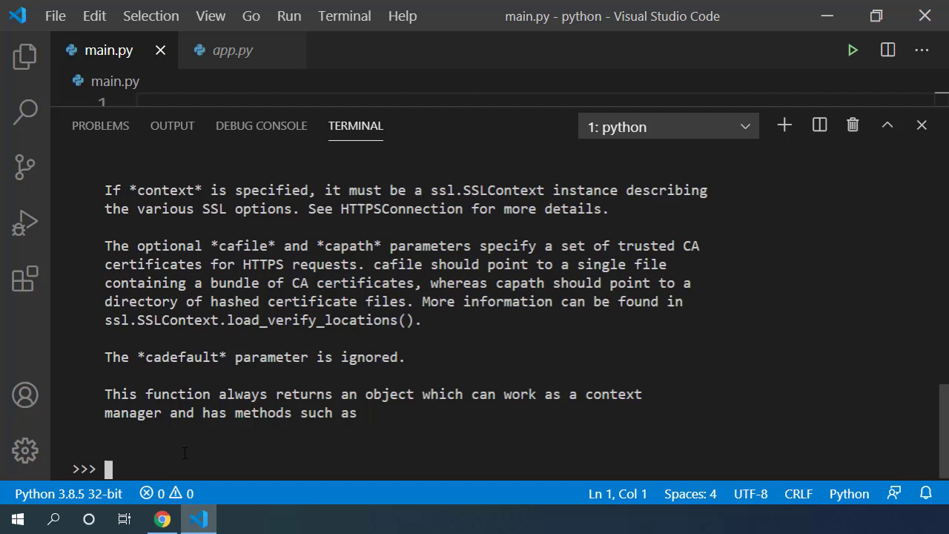
type("url")
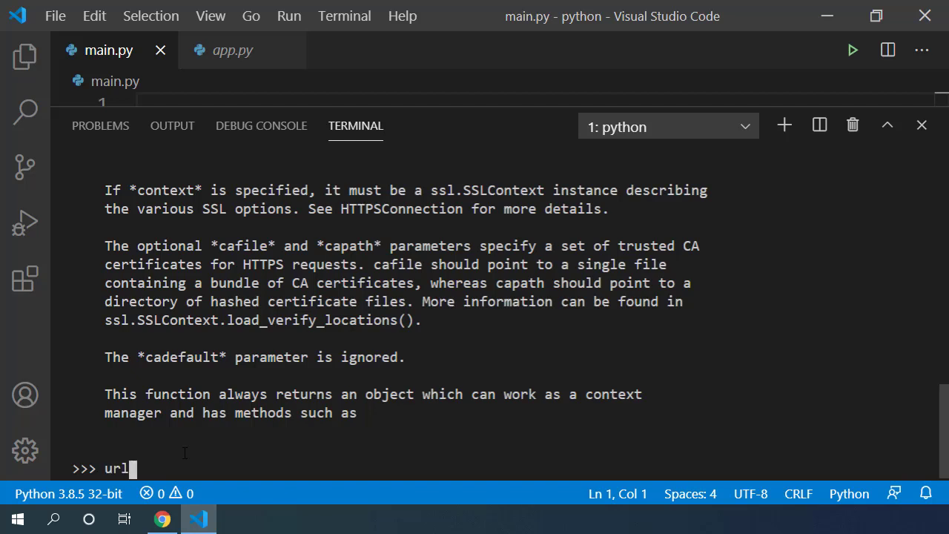
type("= \"http")
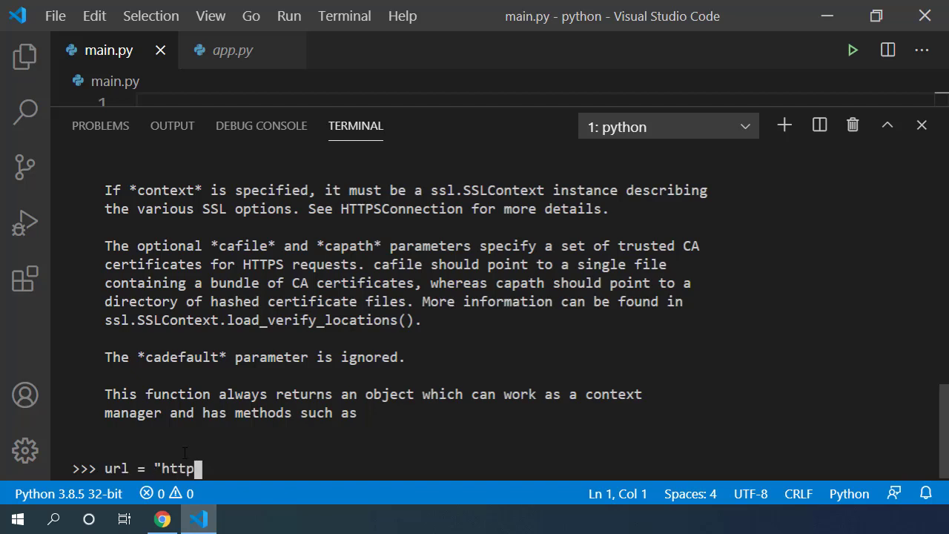
type("s://goog")
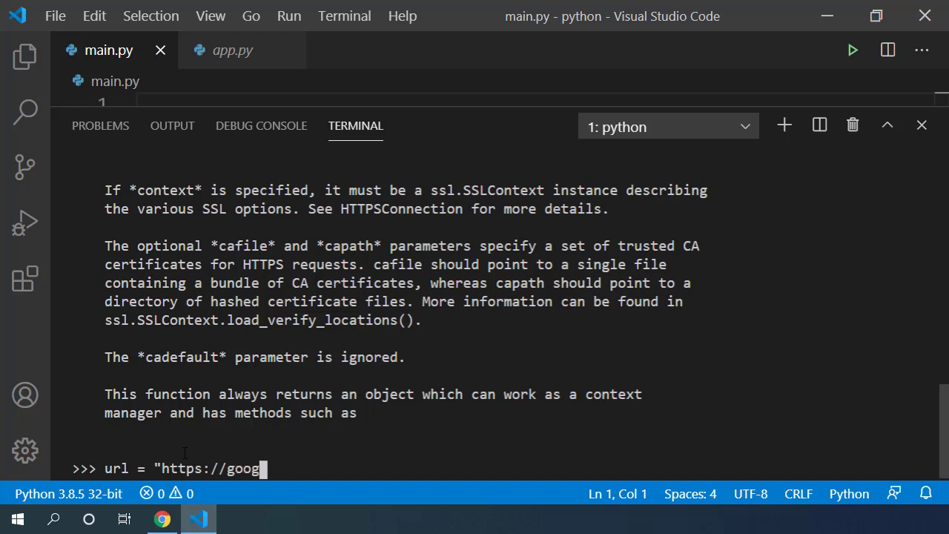
type("le.com")
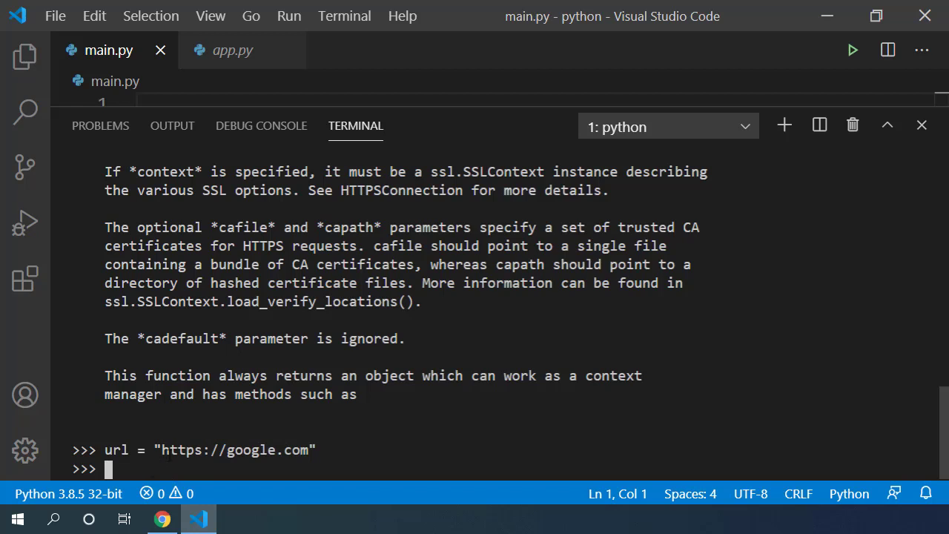
Run request.urlopen(url) and note the returned HTTPResponse object.
type("re")
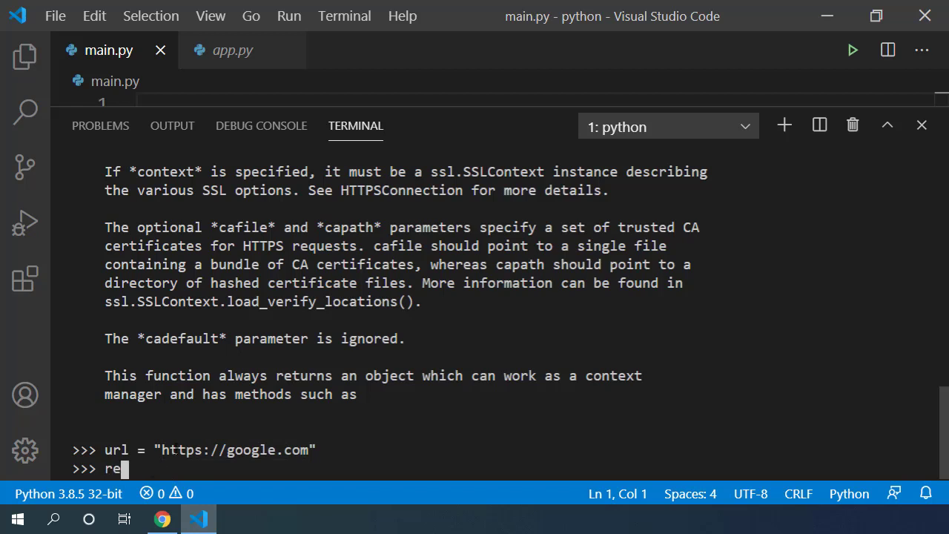
type("quest.urlopen(u")
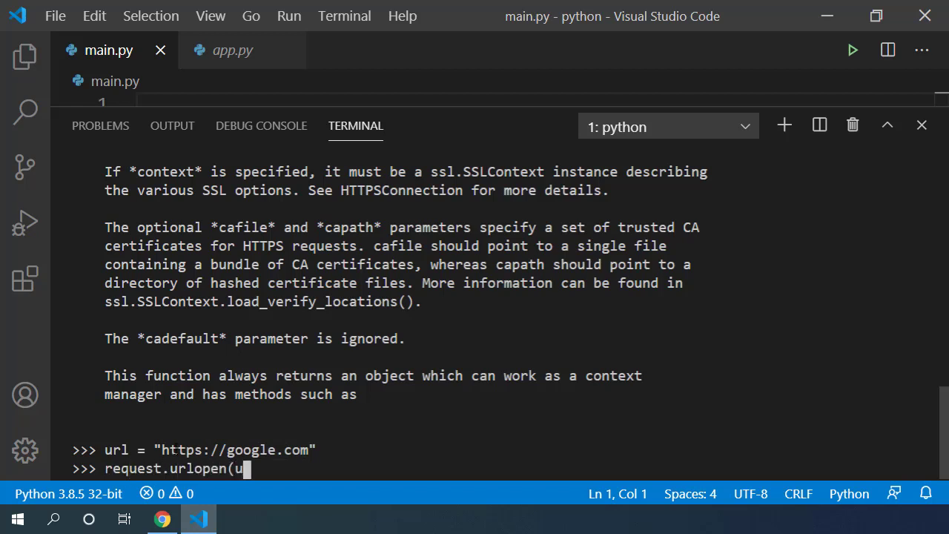
type("rl)")
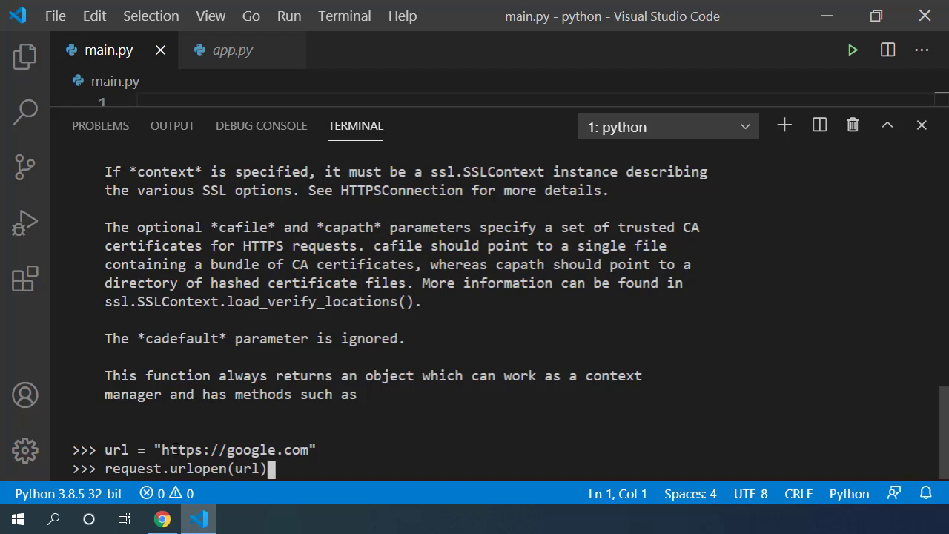
key("Return")
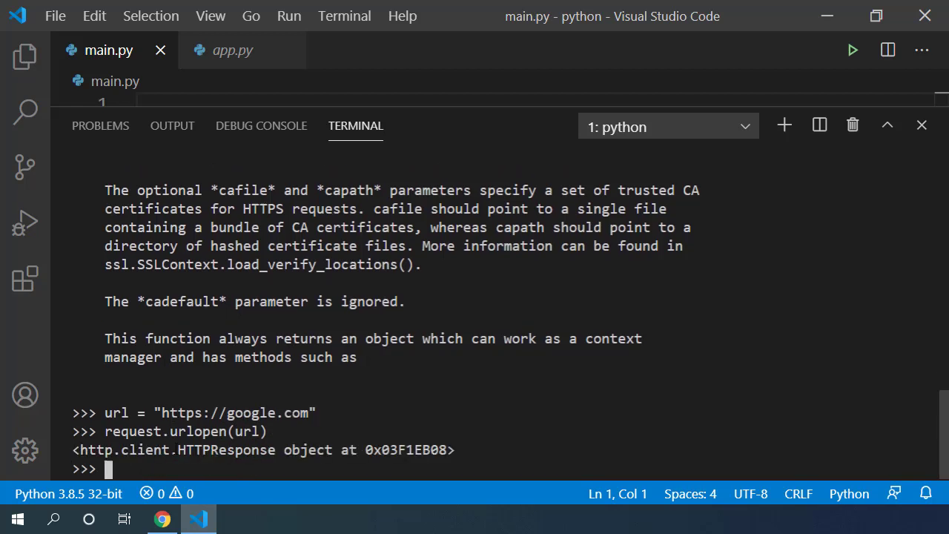
mouse_move(235, 412)
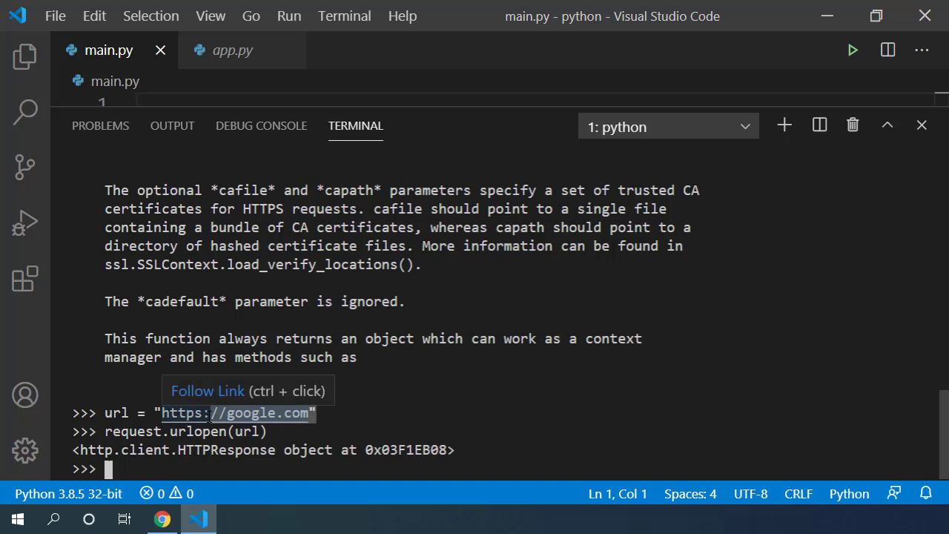
mouse_move(167, 457)
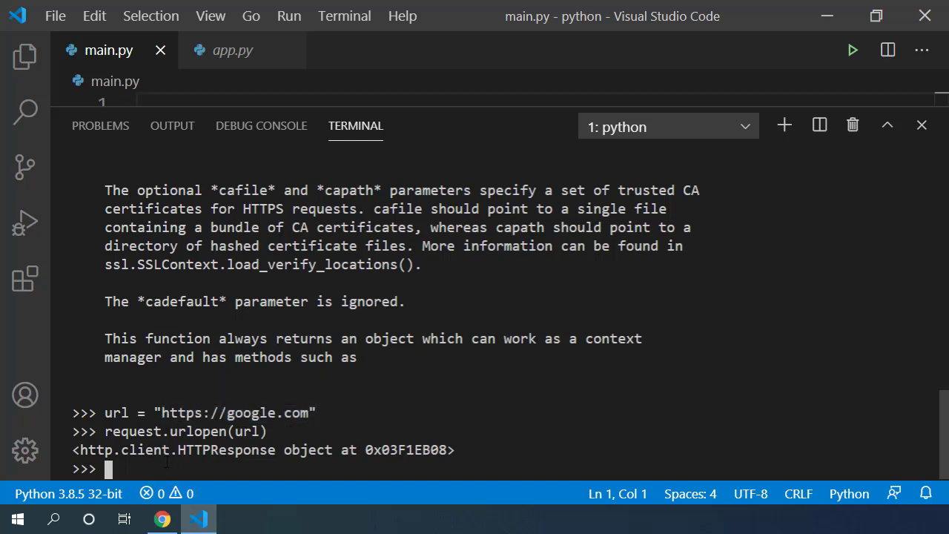
double_click(242, 451)
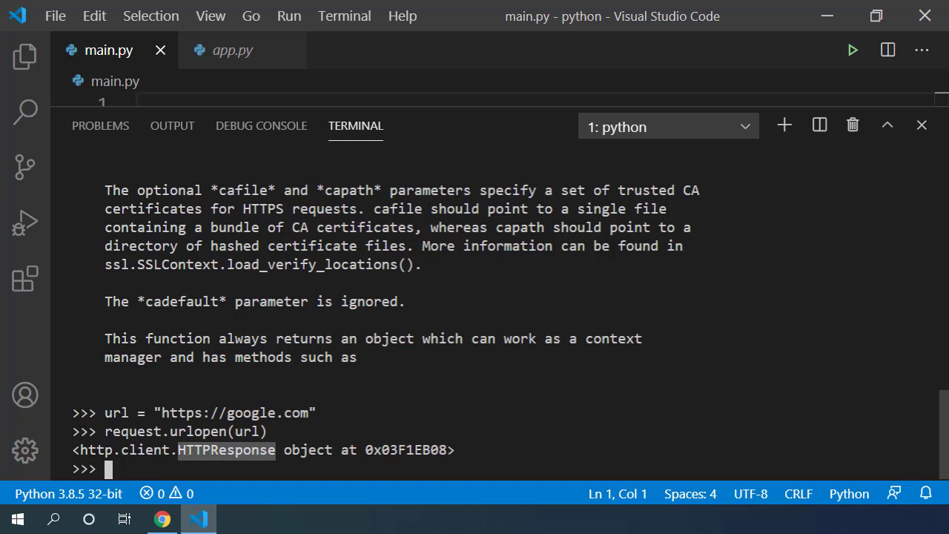
Store request.urlopen(url) in res and confirm type(res) is HTTPResponse.
type("request.urlopen(url)")
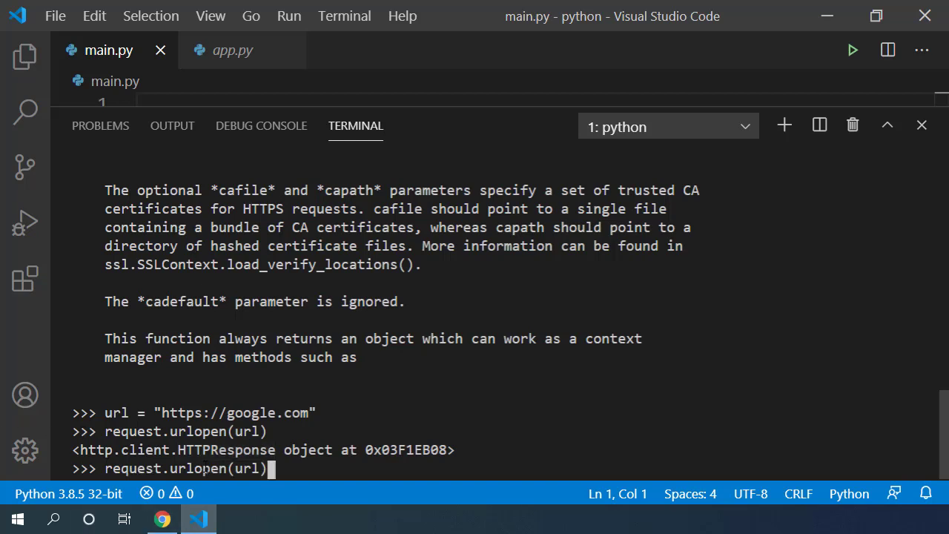
type("res =")
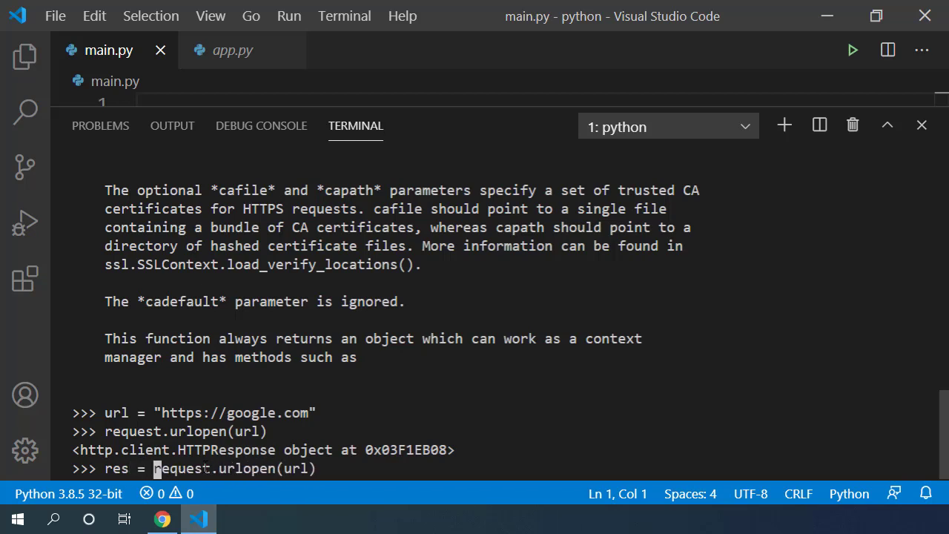
type("ty")
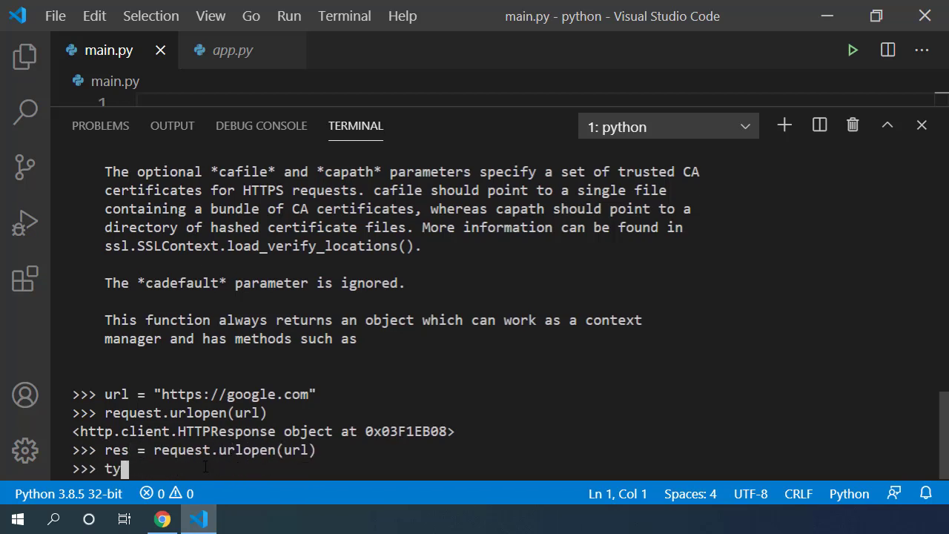
type("pe(res)")
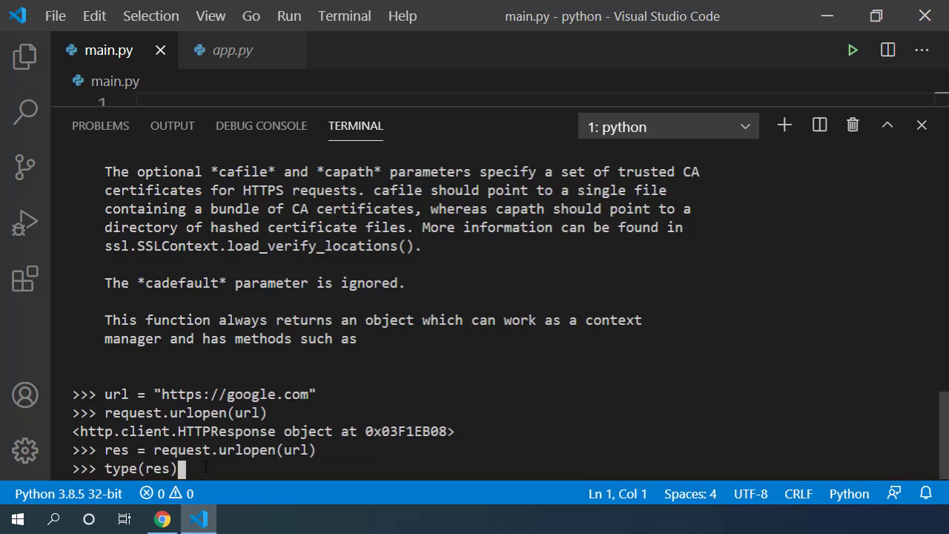
key("Return")
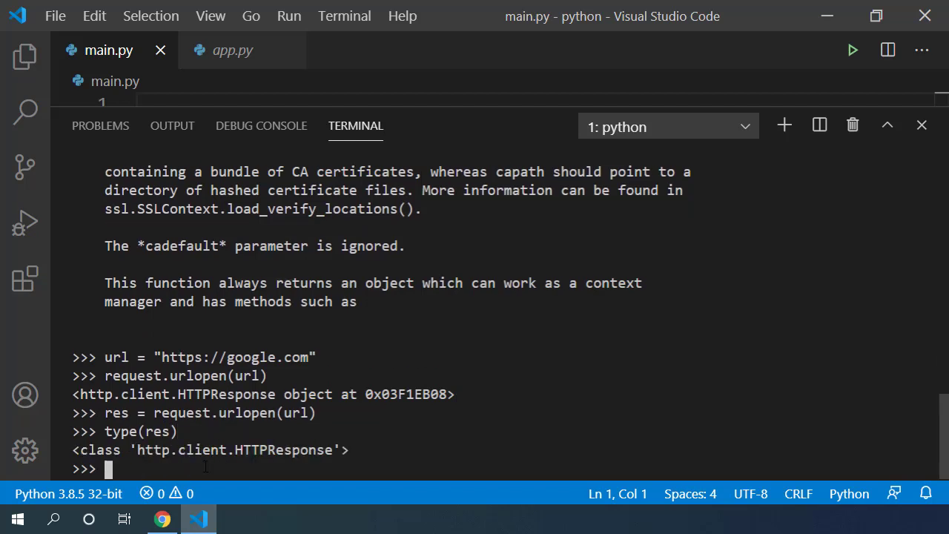
List the response object's attributes and methods with dir(res).
type("d")
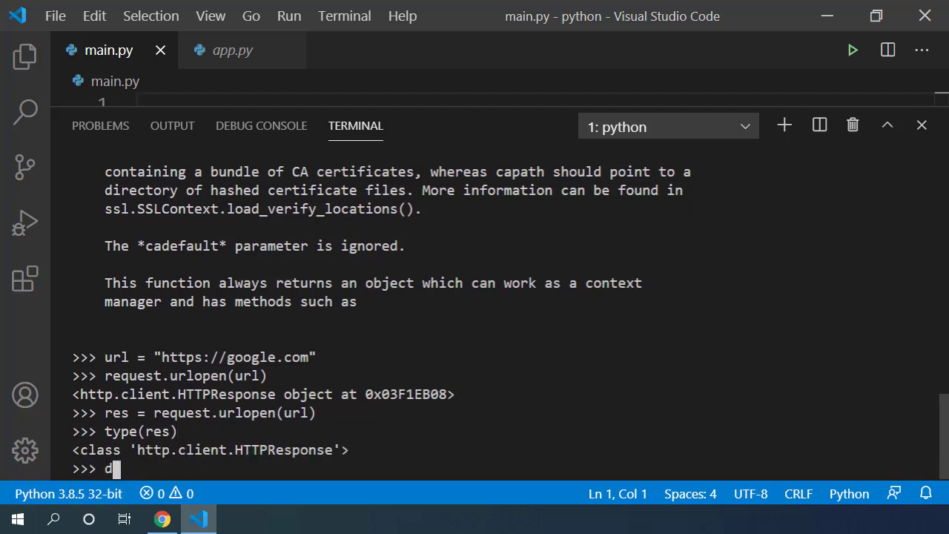
type("ir(res)")
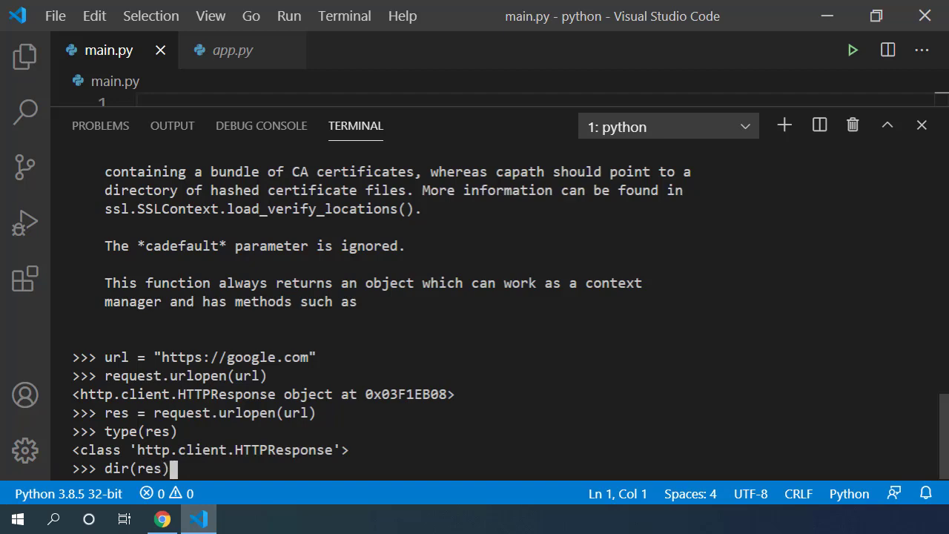
key("Return")
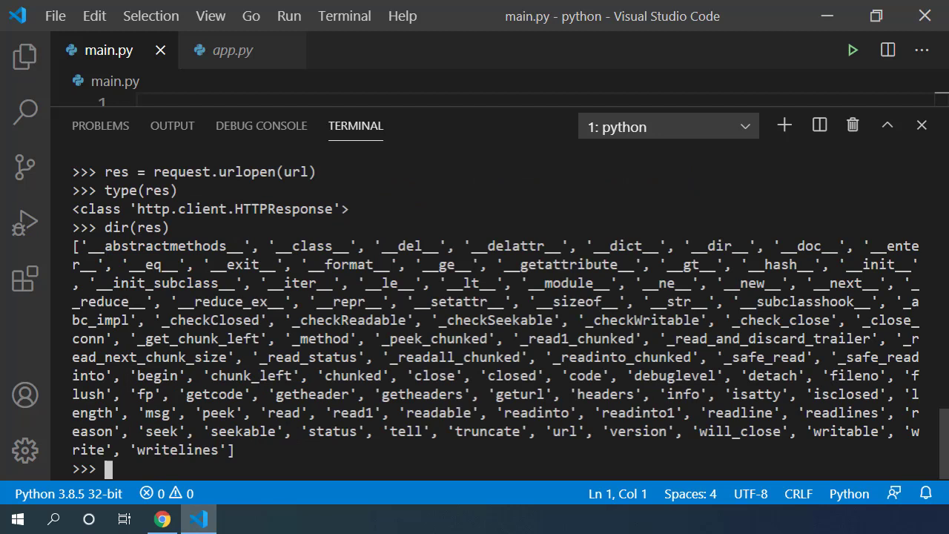
Check res.closed, which returns False for the open Google response.
double_click(511, 377)
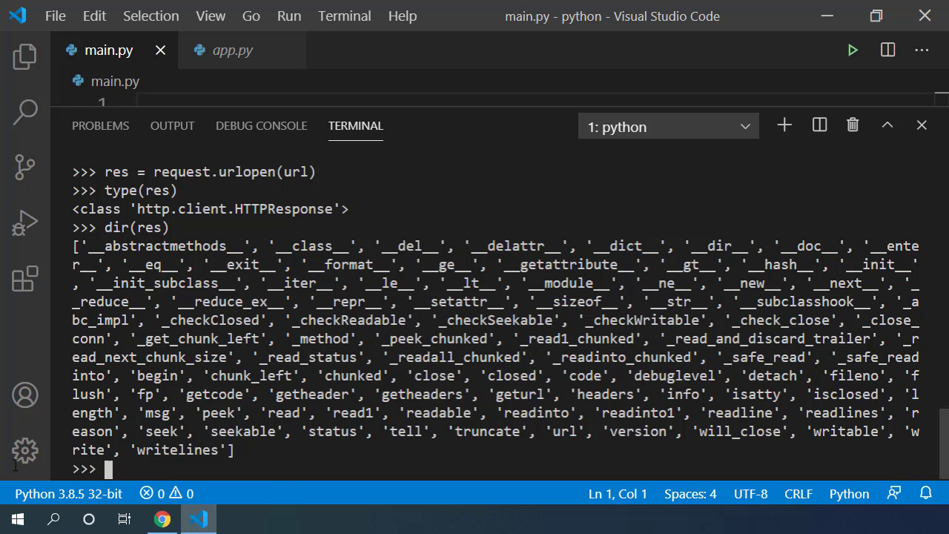
type("res.closed")
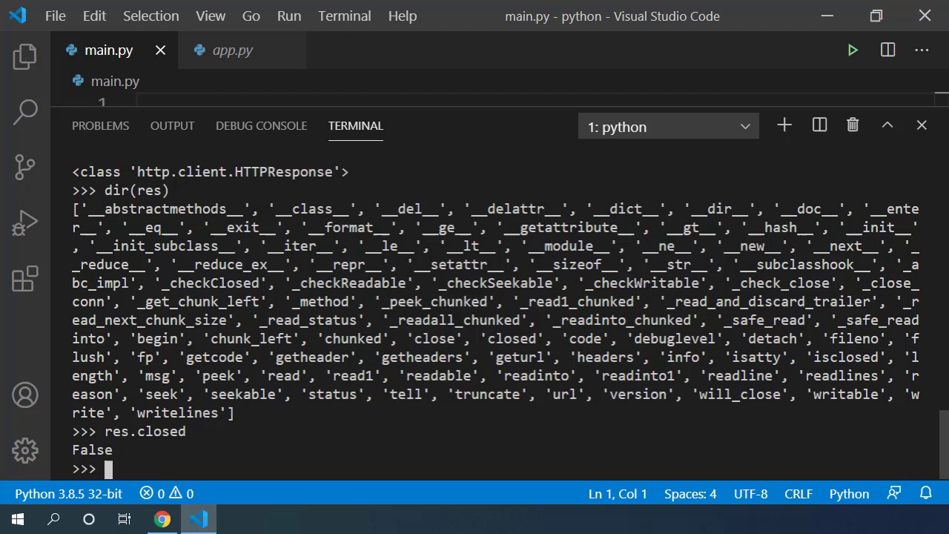
Query res.code, which returns status 200.
type("res.code")
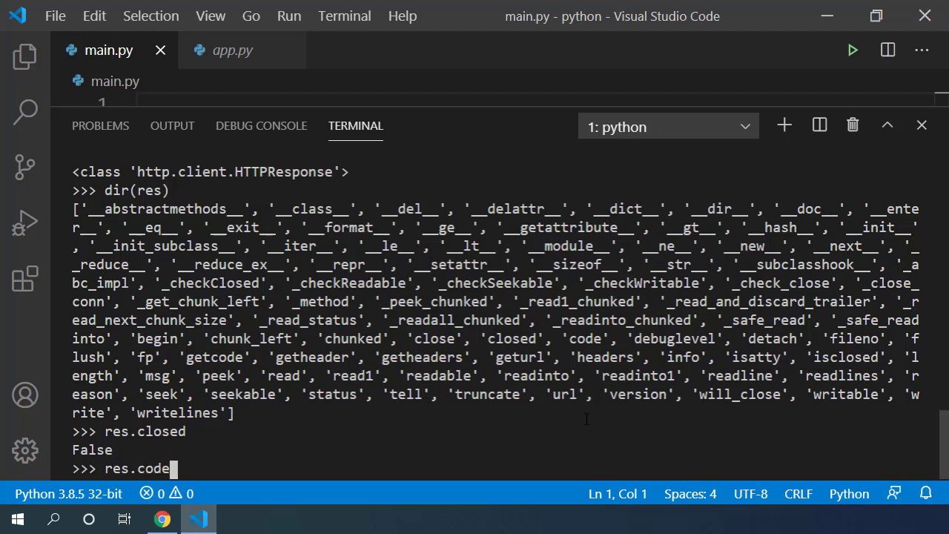
key("Return")
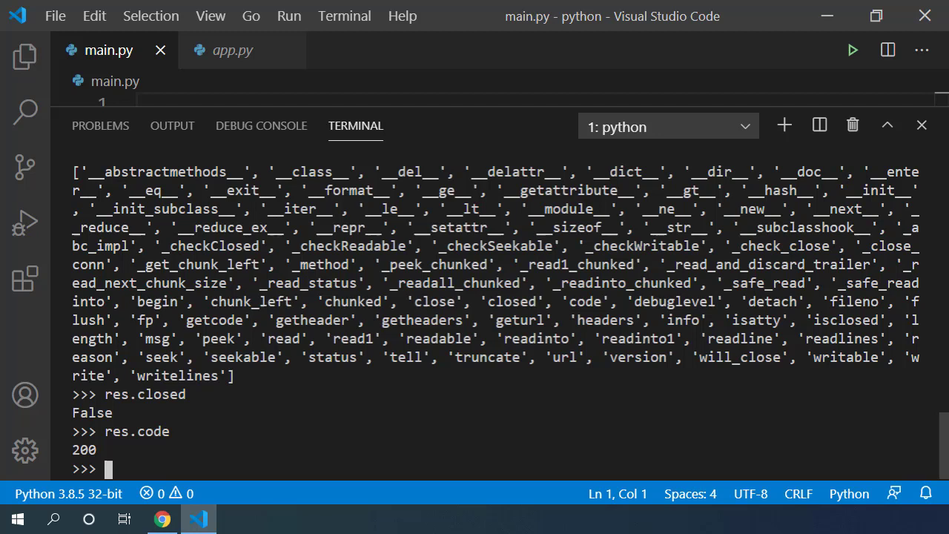
Run res.peek() to see the first bytes of Google's HTML body.
type("res.peek")
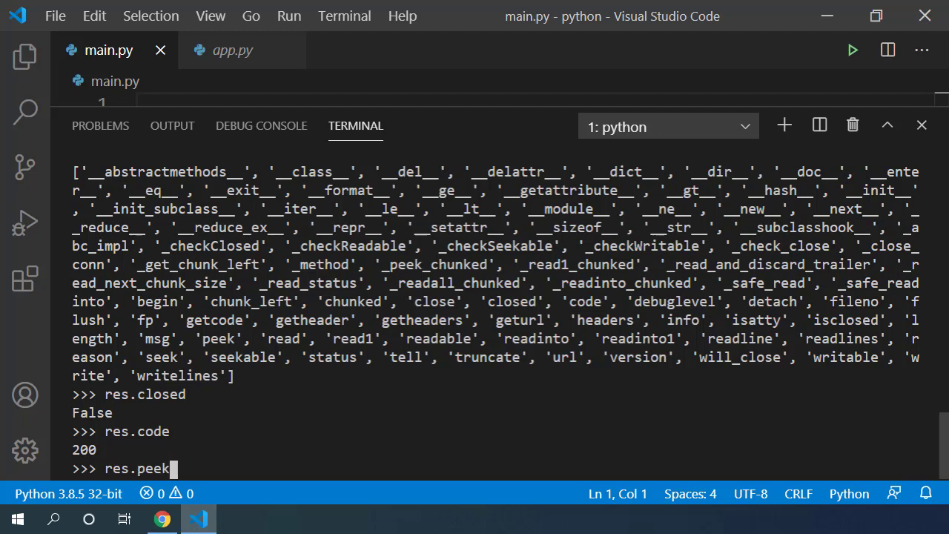
type("()")
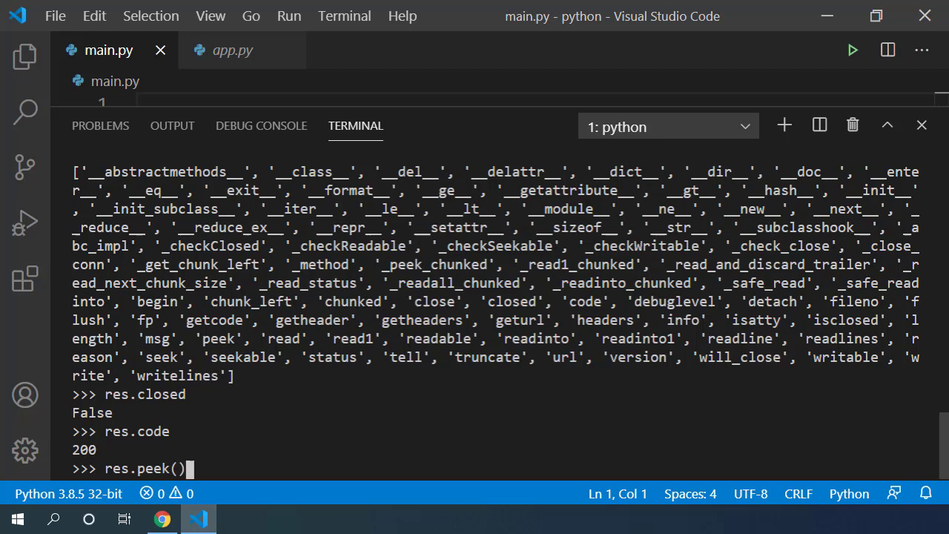
key("Return")
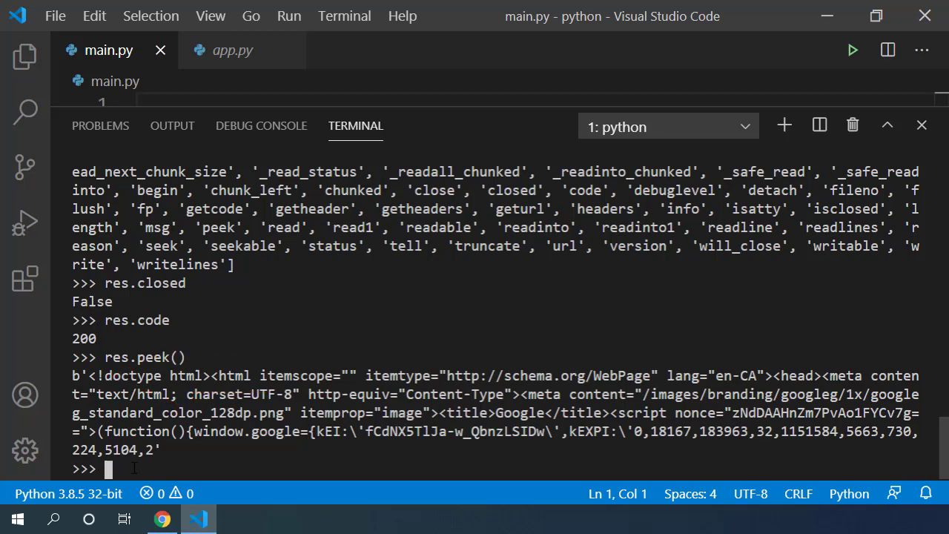
type("res.")
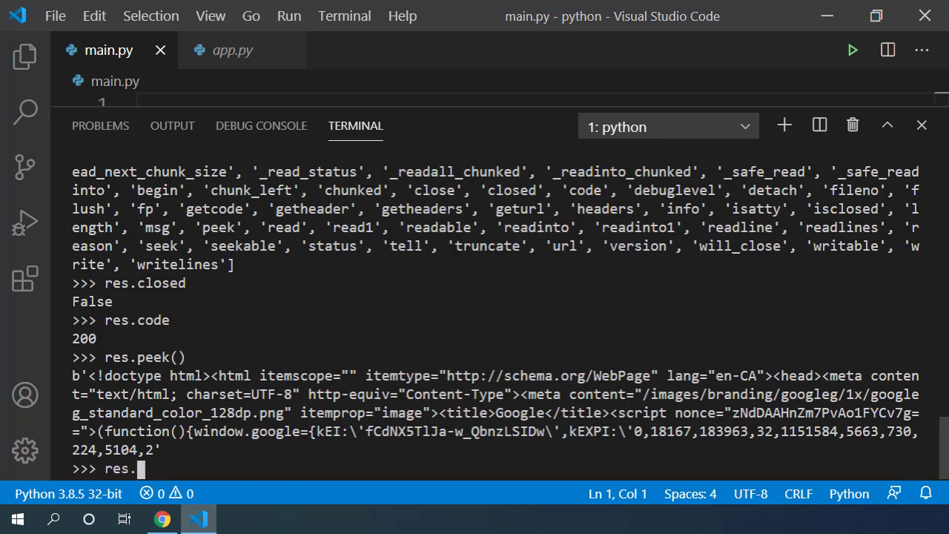
Print all response header tuples with res.getheaders().
type("getheaders()")
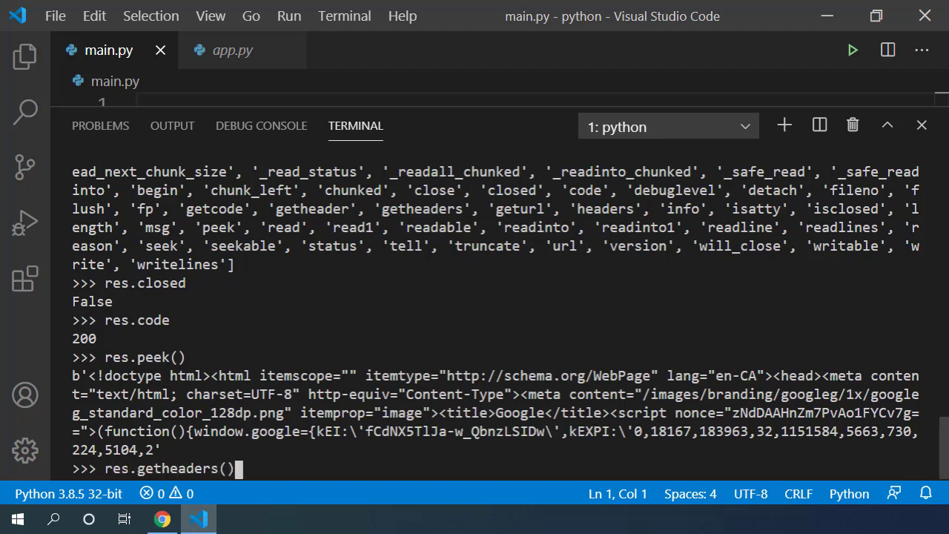
key("Return")
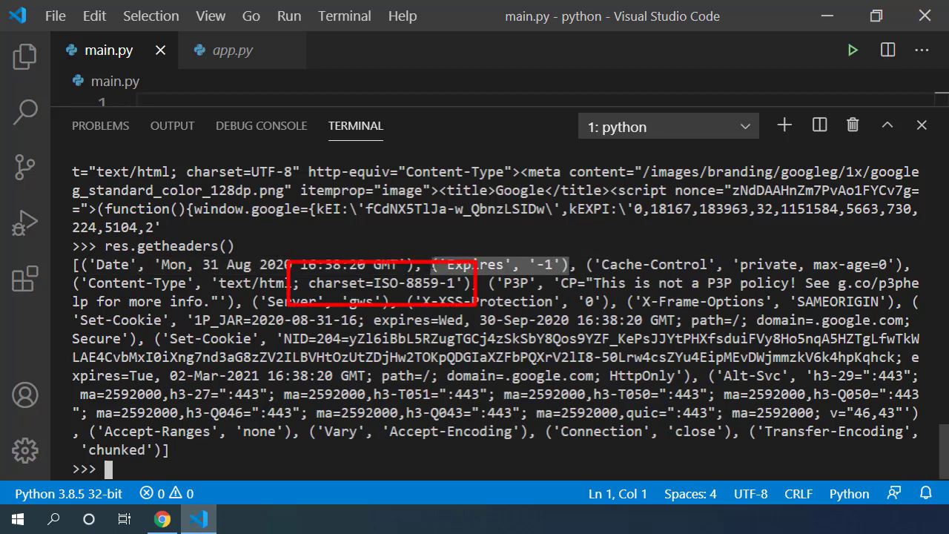
double_click(383, 282)
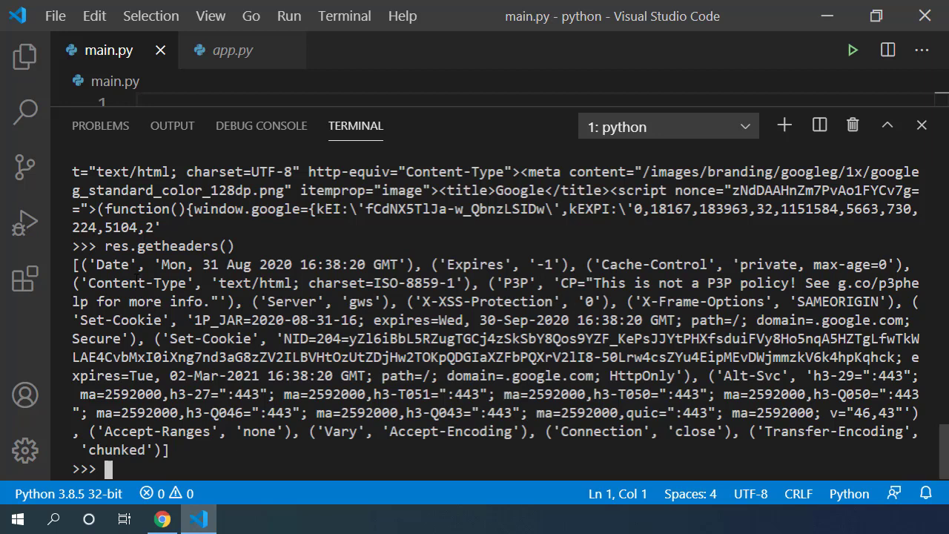
Read res.getheader('Content-Type'), returning 'text/html; charset=ISO-8859-1'.
type("res.gethead")
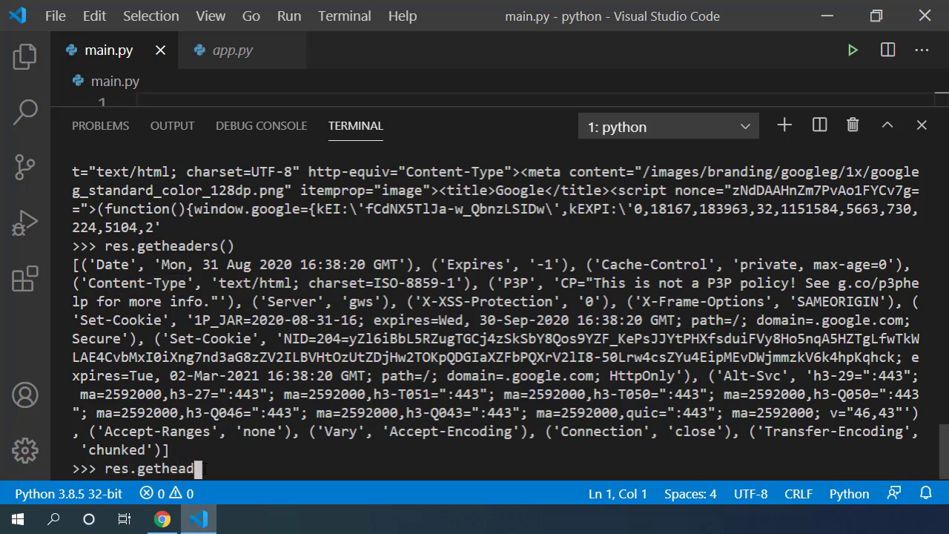
type("('")
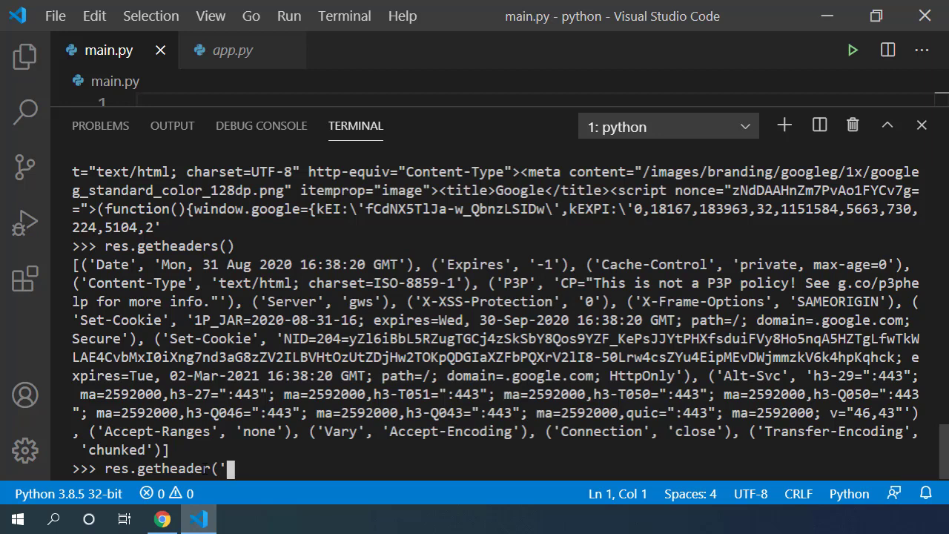
type("Content-Type")
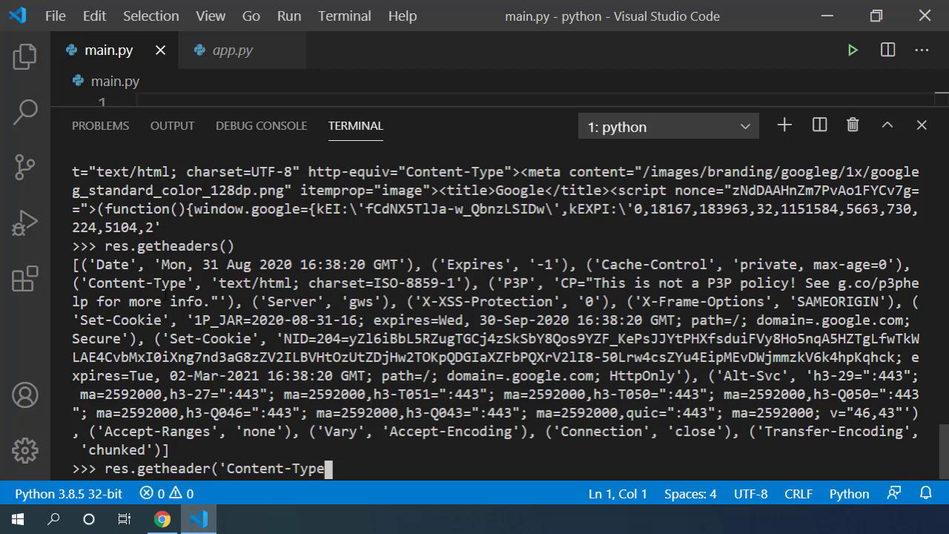
key("Return")
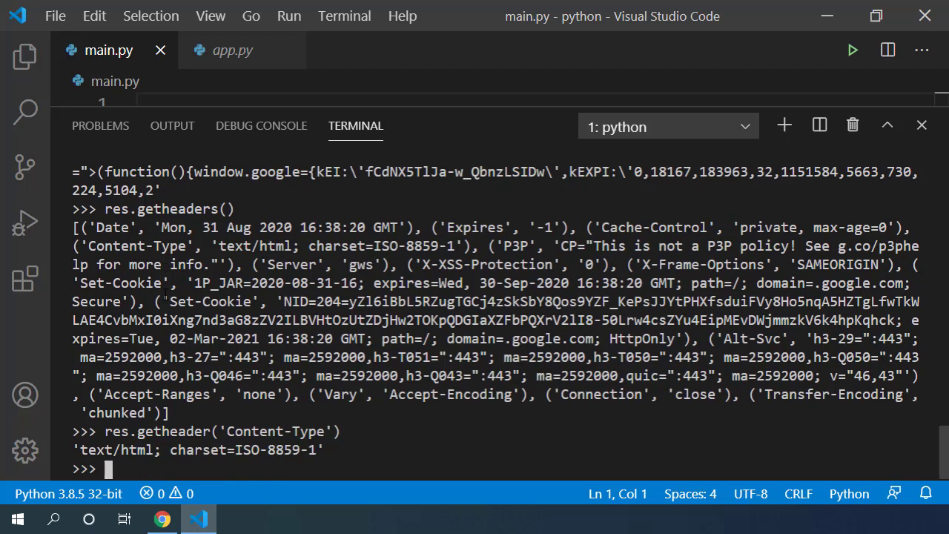
double_click(119, 450)
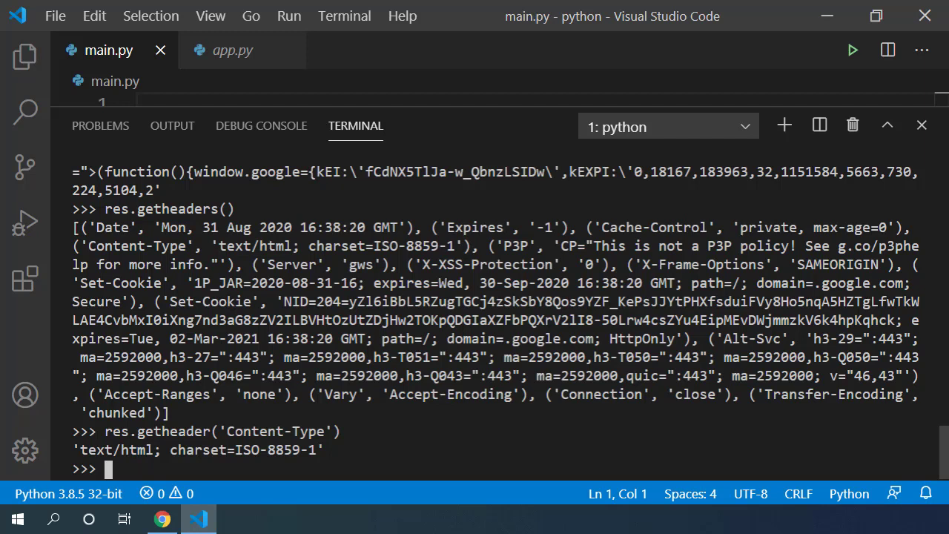
mouse_move(162, 519)
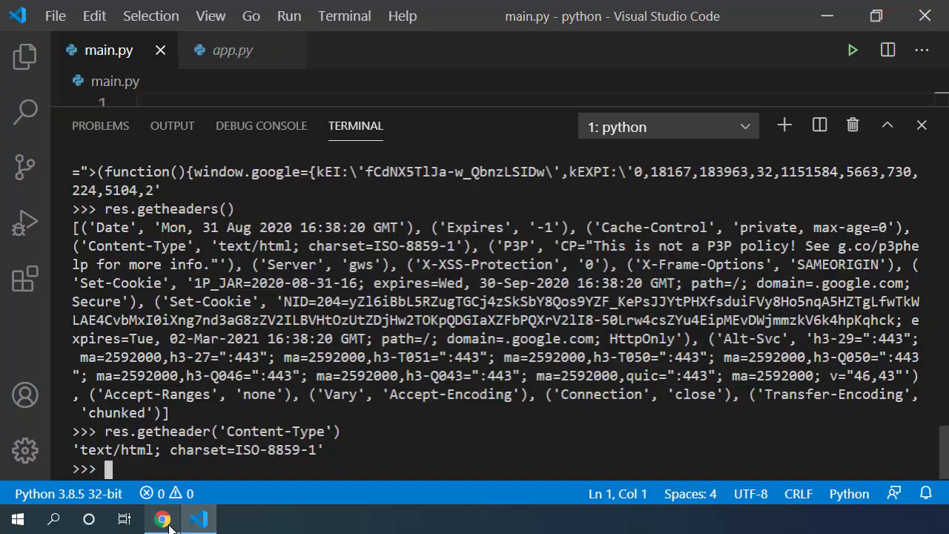
Switch to Chrome and open JSONPlaceholder's /todos resource from the Resources list.
left_click(162, 519)
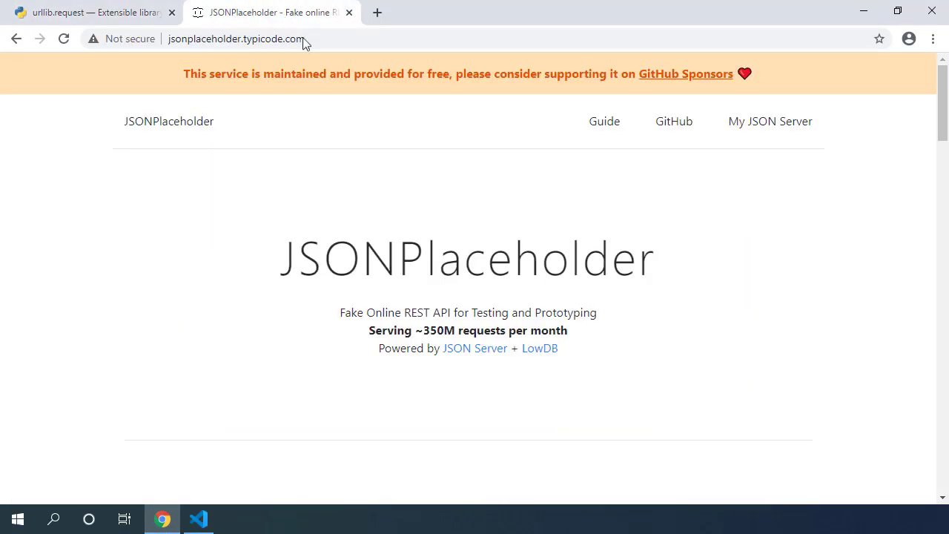
mouse_move(539, 242)
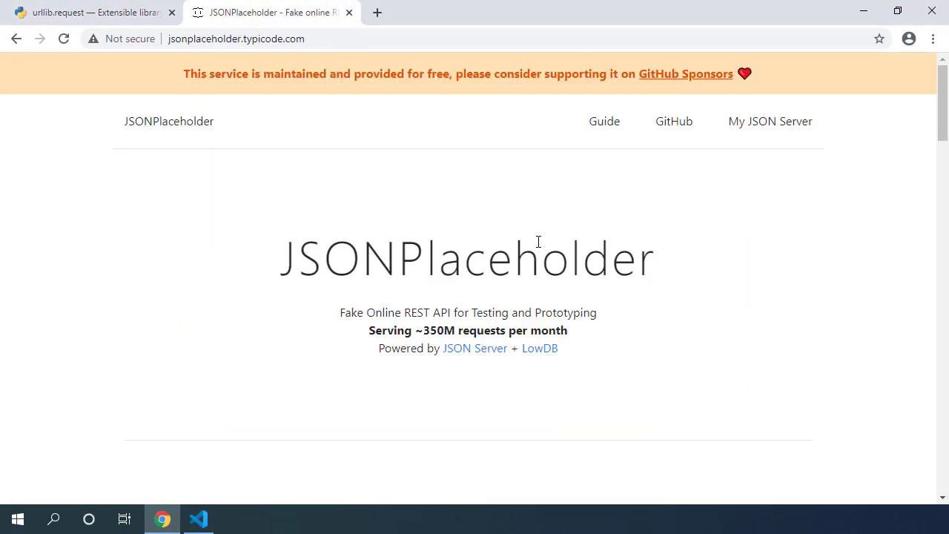
scroll("down", 3)
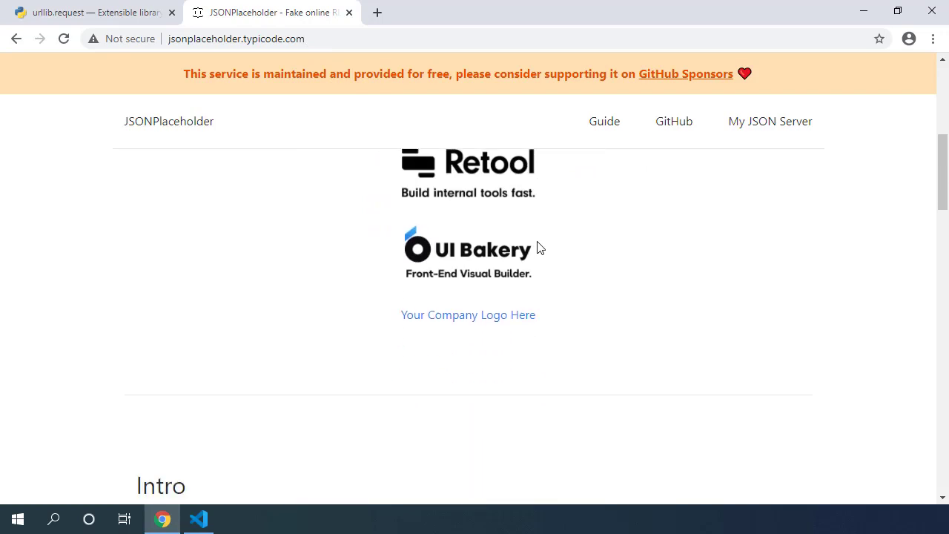
scroll("down", 3)
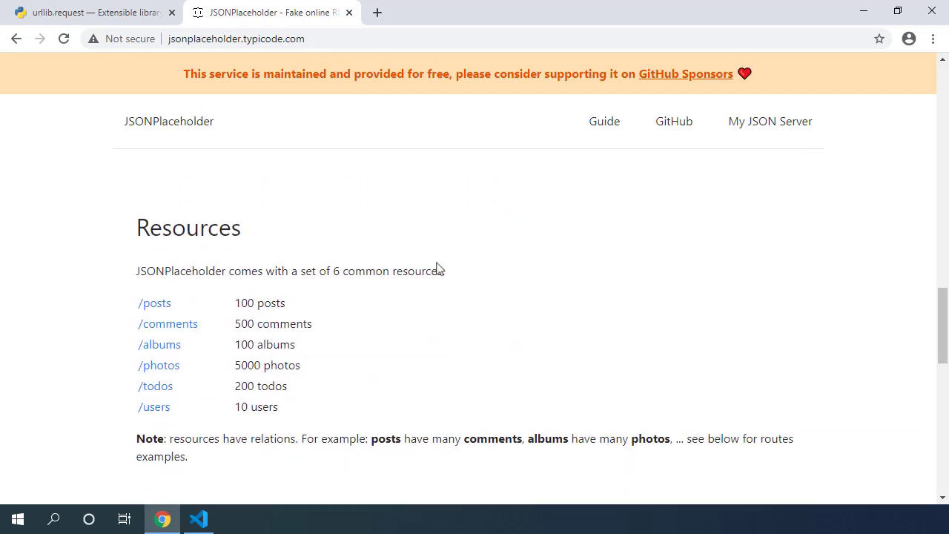
mouse_move(154, 385)
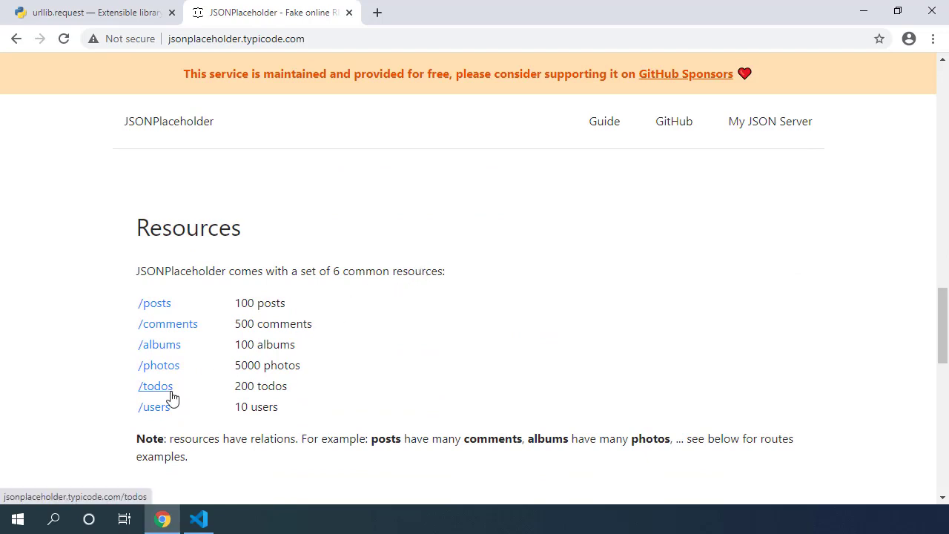
left_click(156, 386)
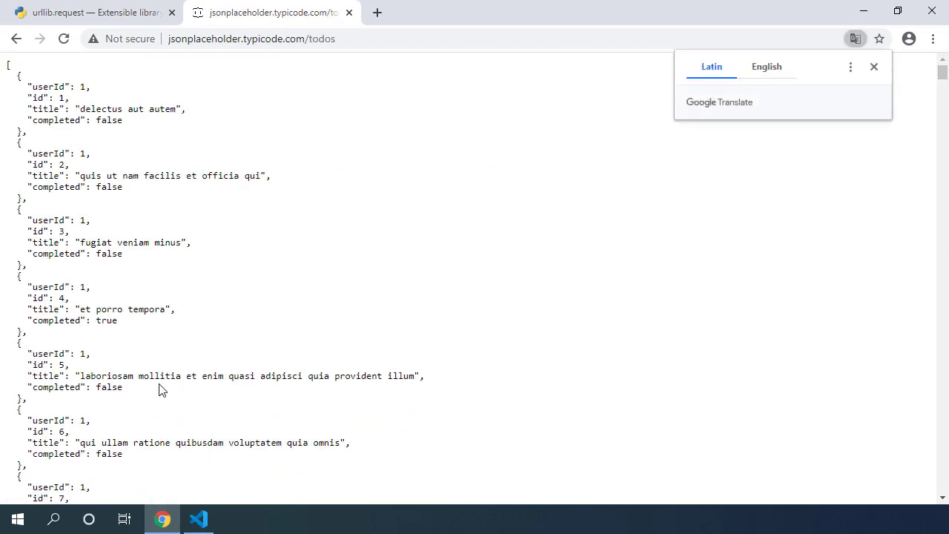
Load jsonplaceholder.typicode.com/todos/1 and select its full address for copying.
left_click(874, 67)
type("/1")
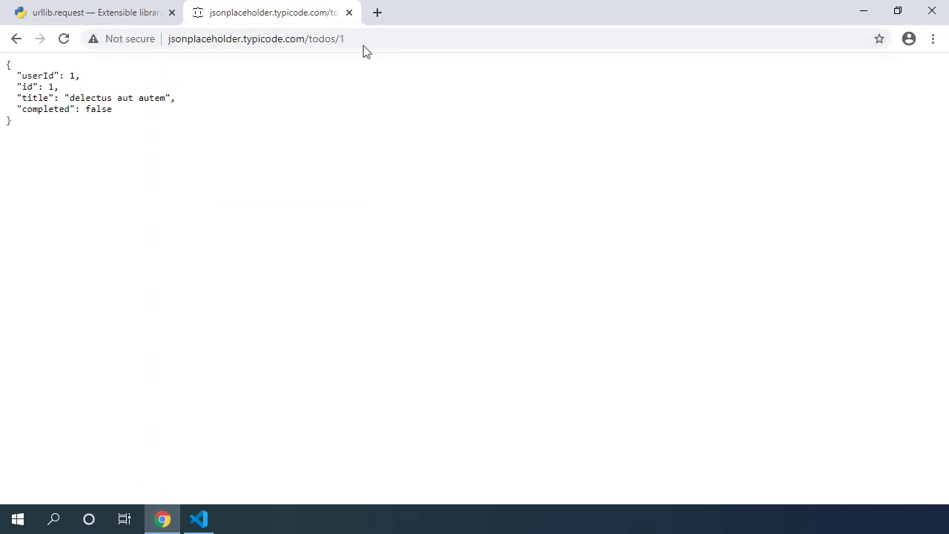
mouse_move(84, 151)
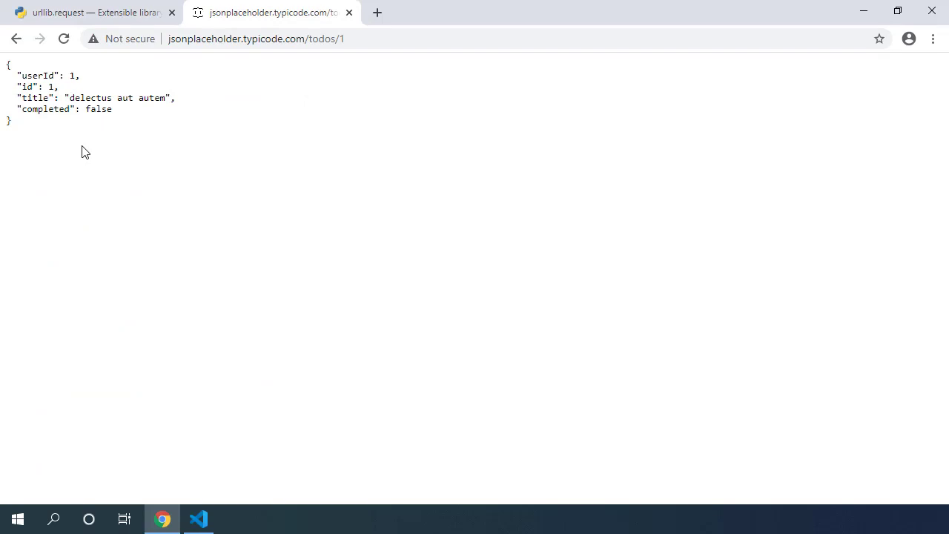
mouse_move(386, 40)
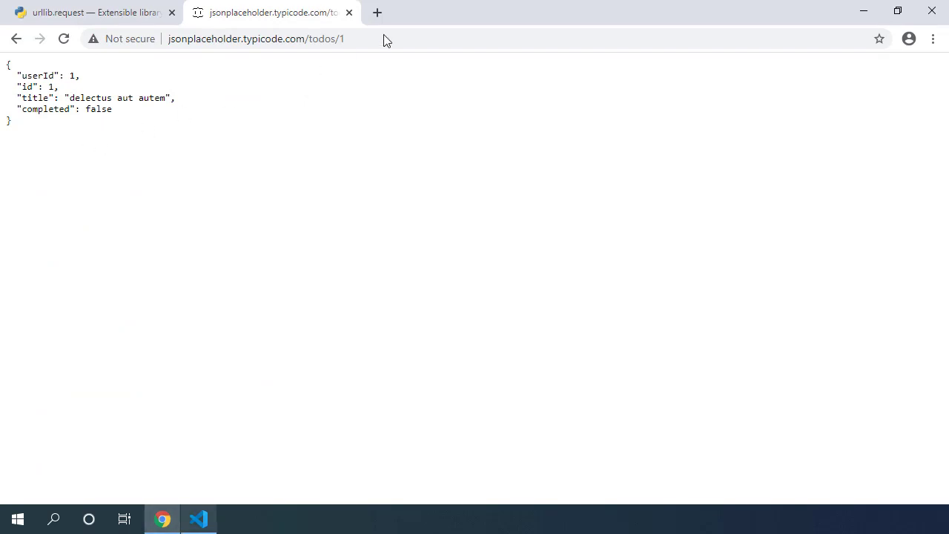
left_click(255, 39)
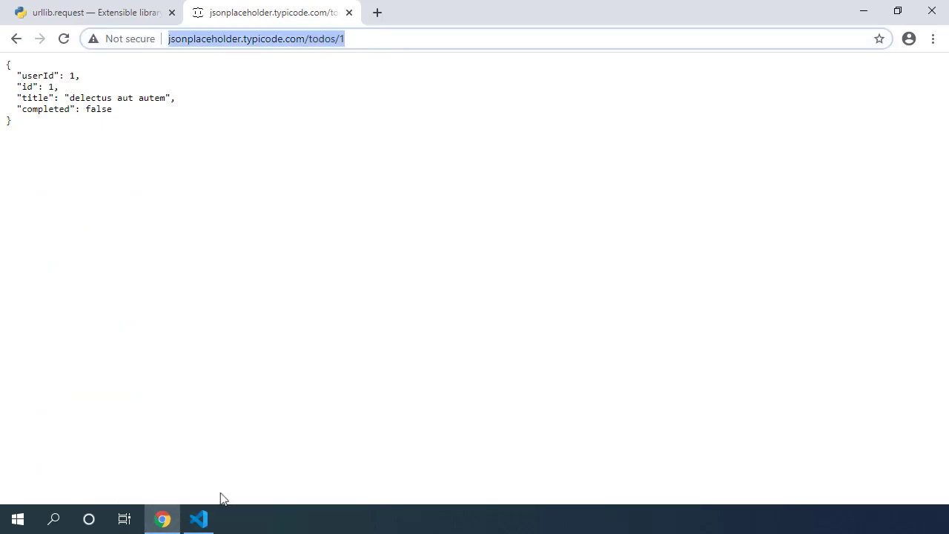
Set json_url to the todos/1 URL, fetch it as json_res, and confirm json_res.code is 200.
left_click(199, 519)
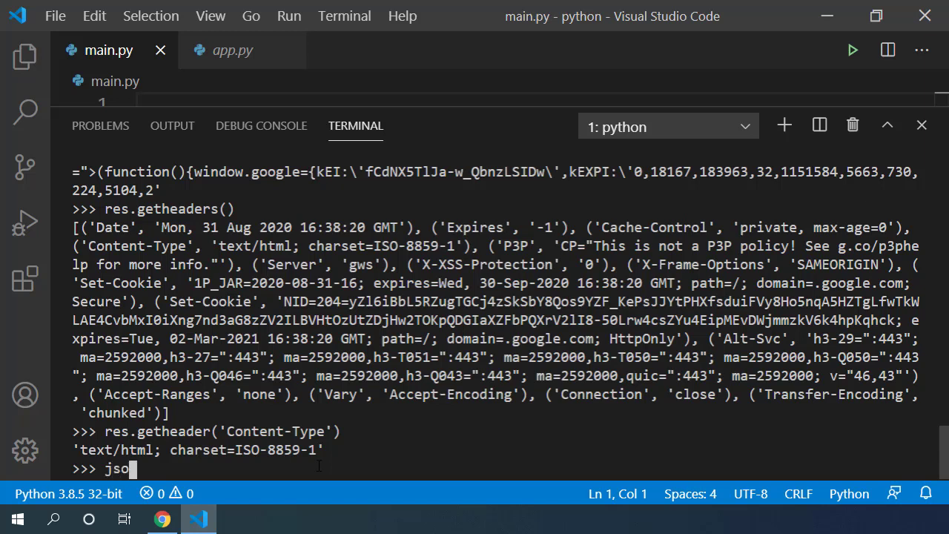
type("n_url = \"")
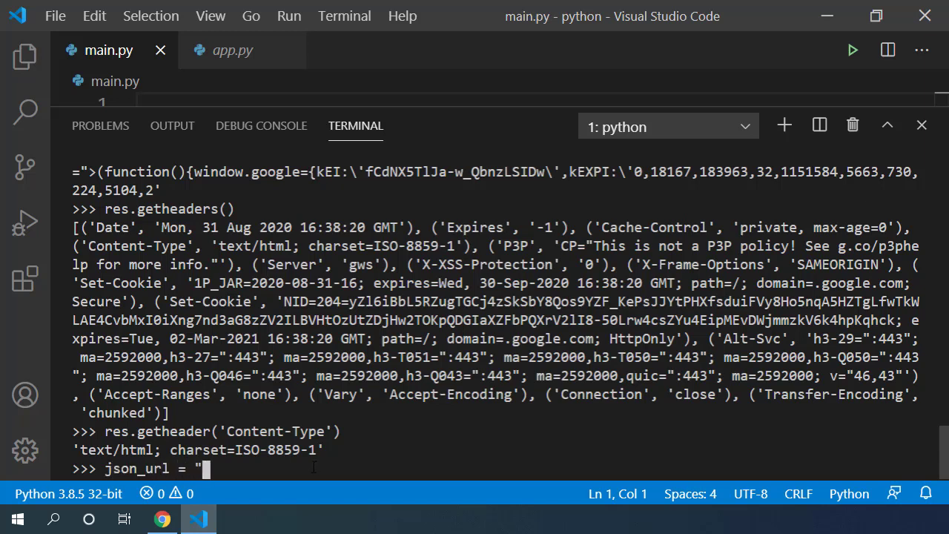
type("http://jsonplaceholder.typicode.com/todos/1\"")
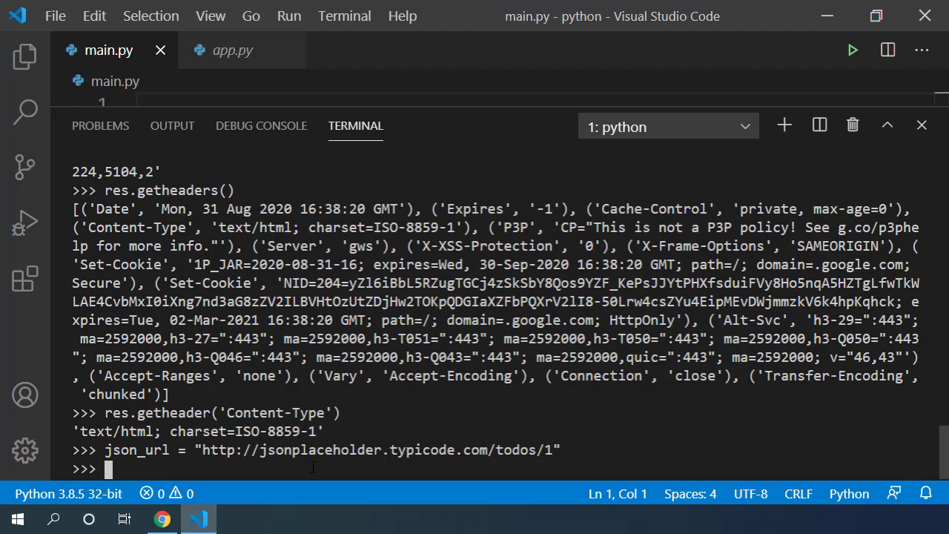
type("json_res =")
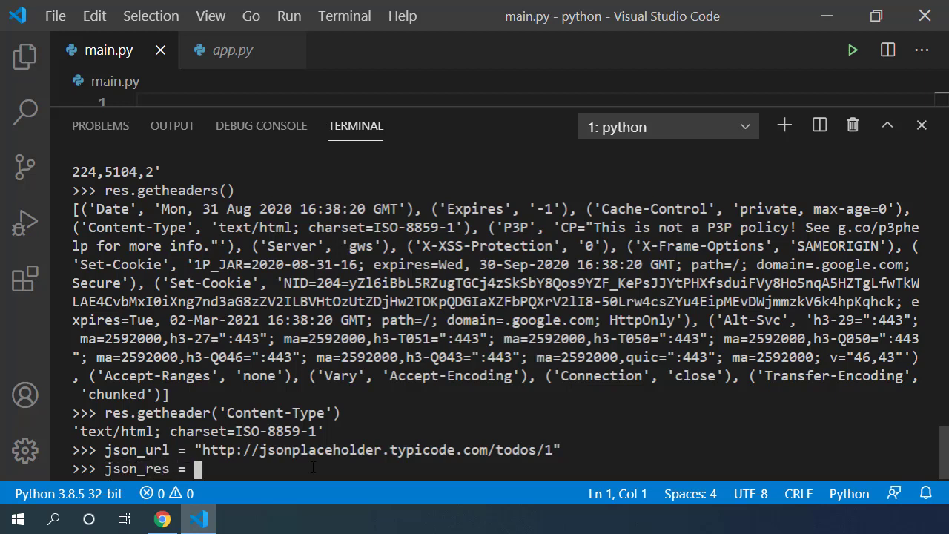
type("request.urlopen")
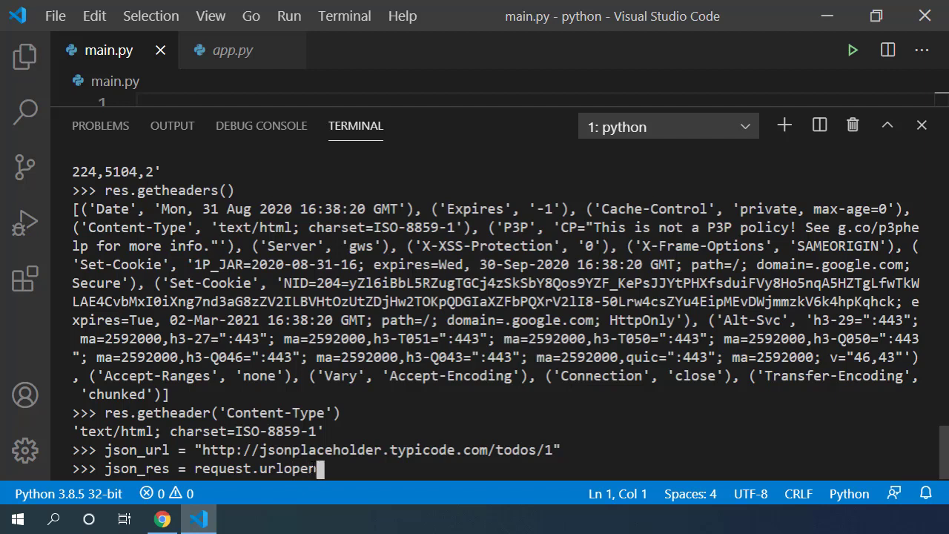
type("(json_url")
type("json_res.")
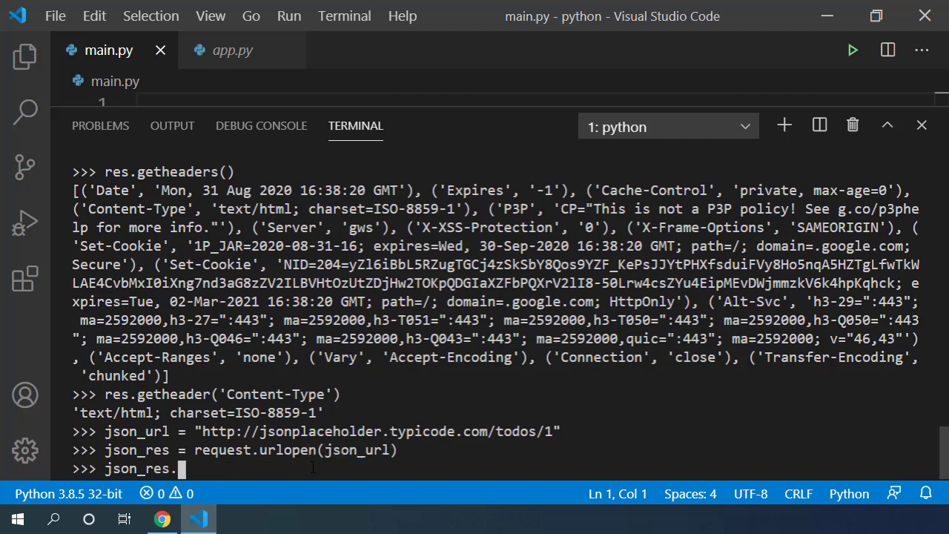
type("code")
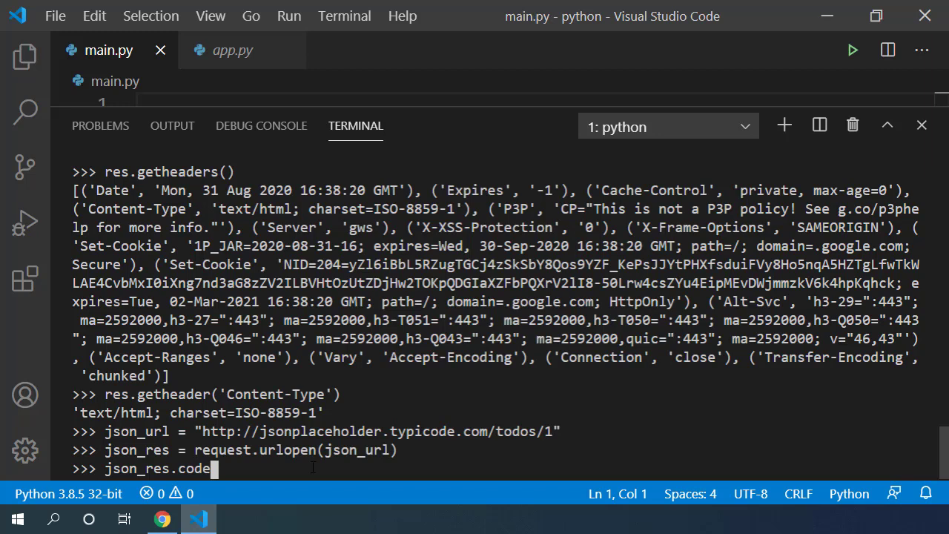
key("Return")
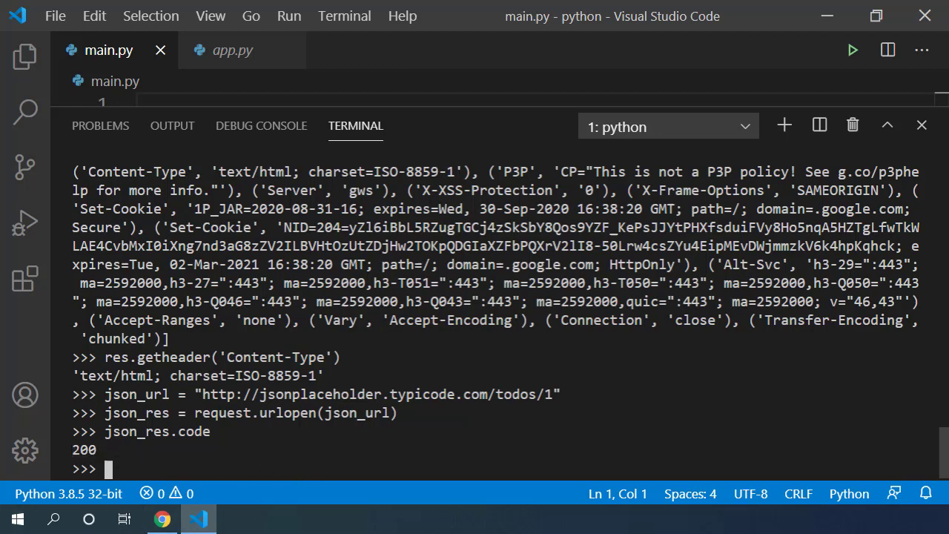
Read json_res.getheader('Content-Type'), returning 'application/json; charset=utf-8'.
type("json_res.")
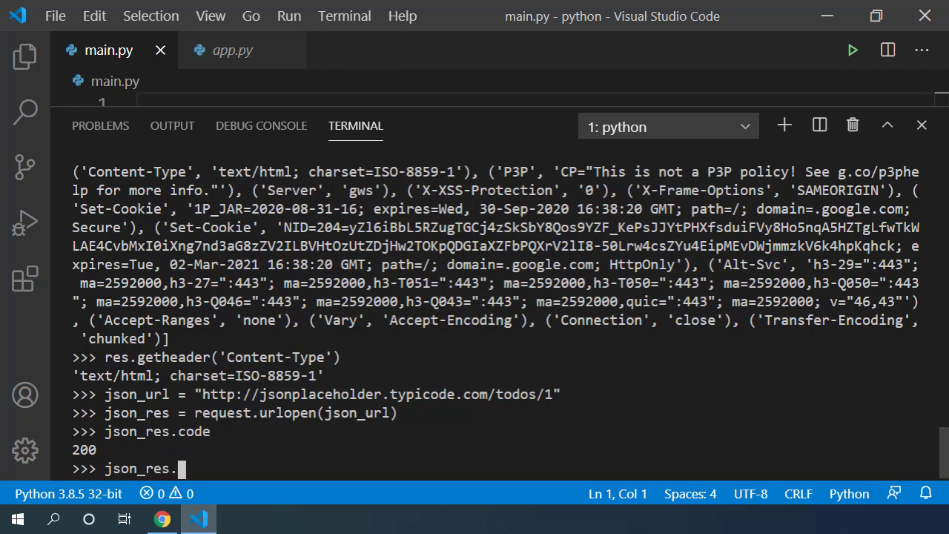
type("getheader('Con")
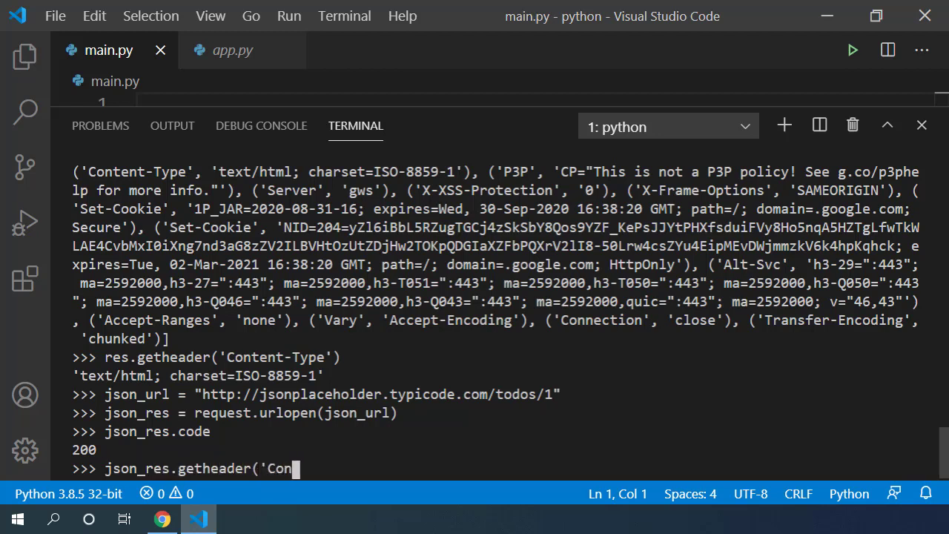
type("tent-Type')")
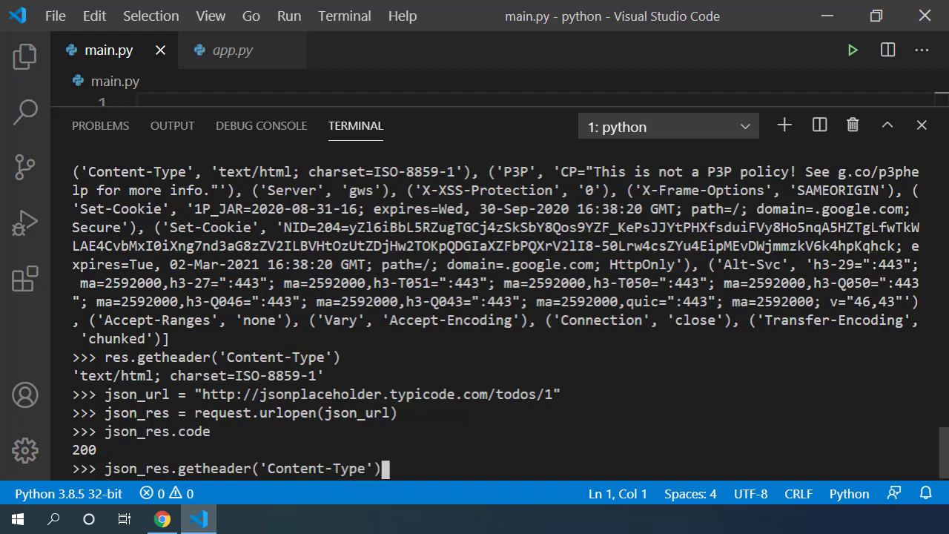
key("Return")
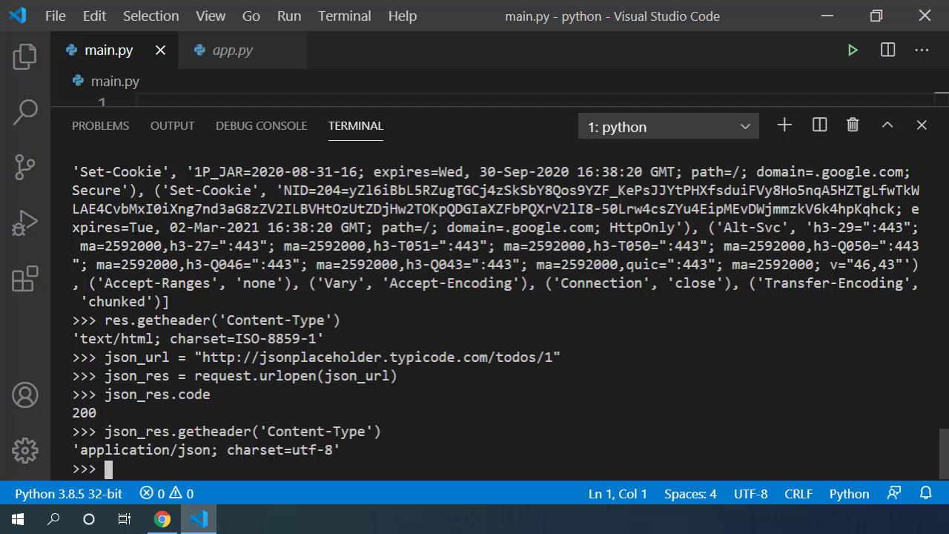
Read the Google response with res.read() into data and print its raw HTML bytes.
type("res.")
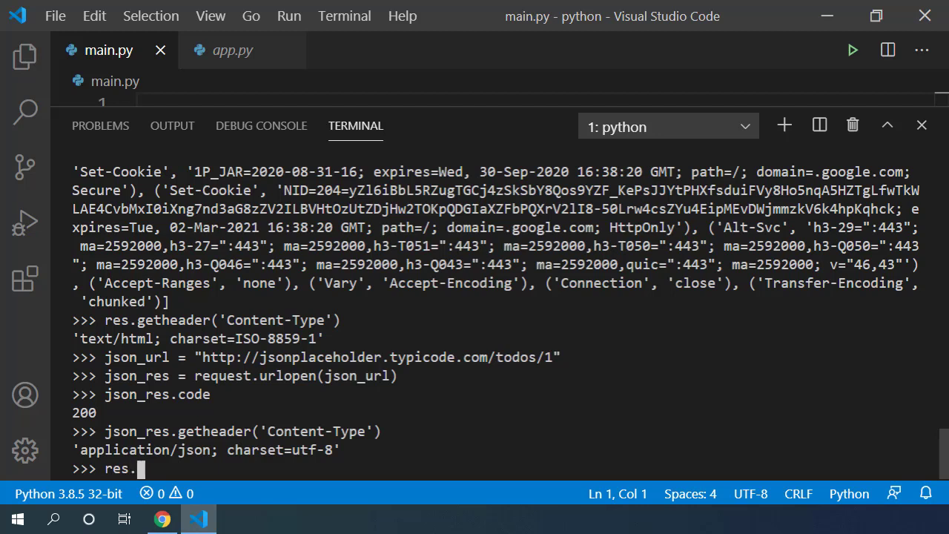
type("read()")
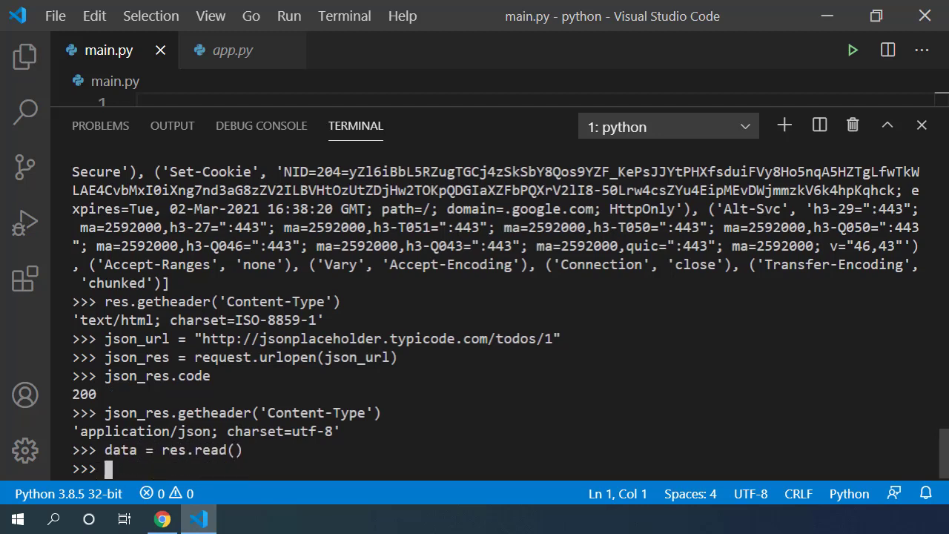
type("print(data)")
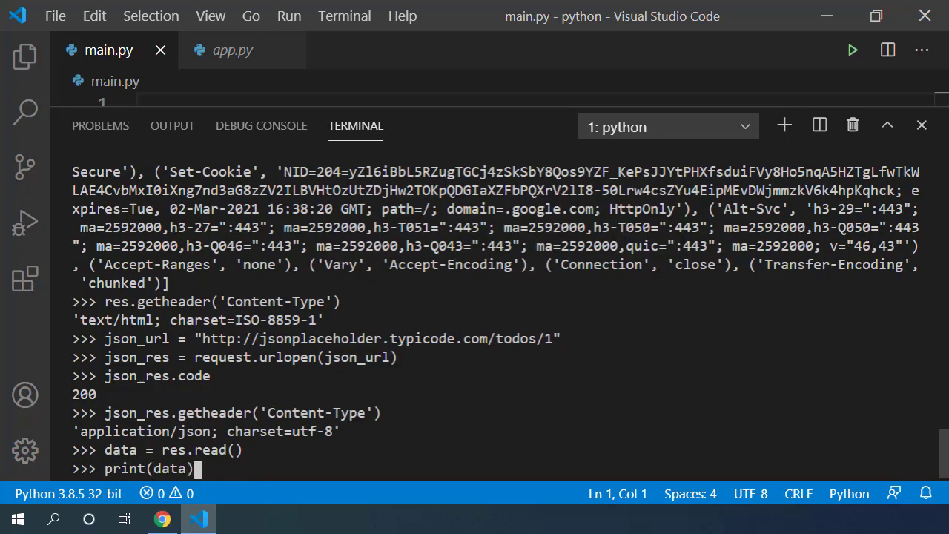
key("Return")
type("type(data)")
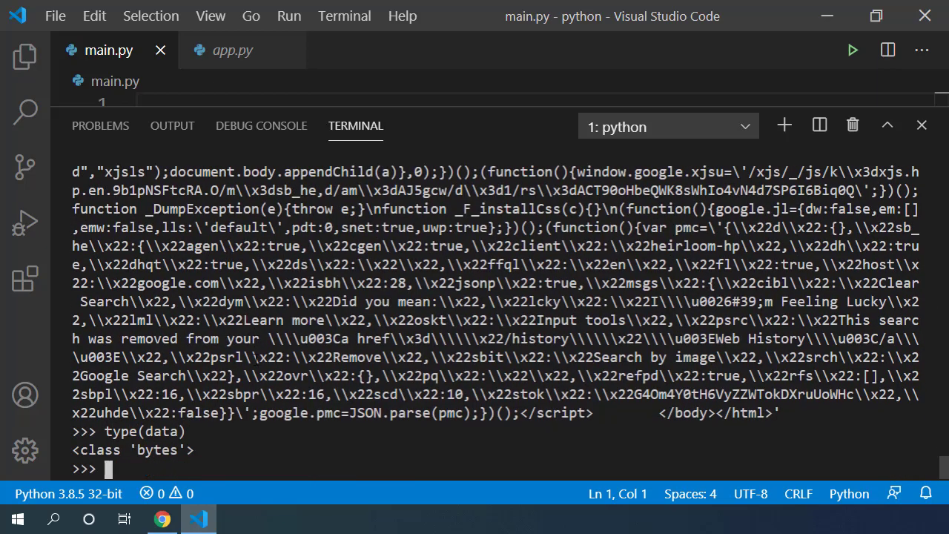
Decode data with data.decode("ISO-8859-1") to get the body as text.
double_click(156, 451)
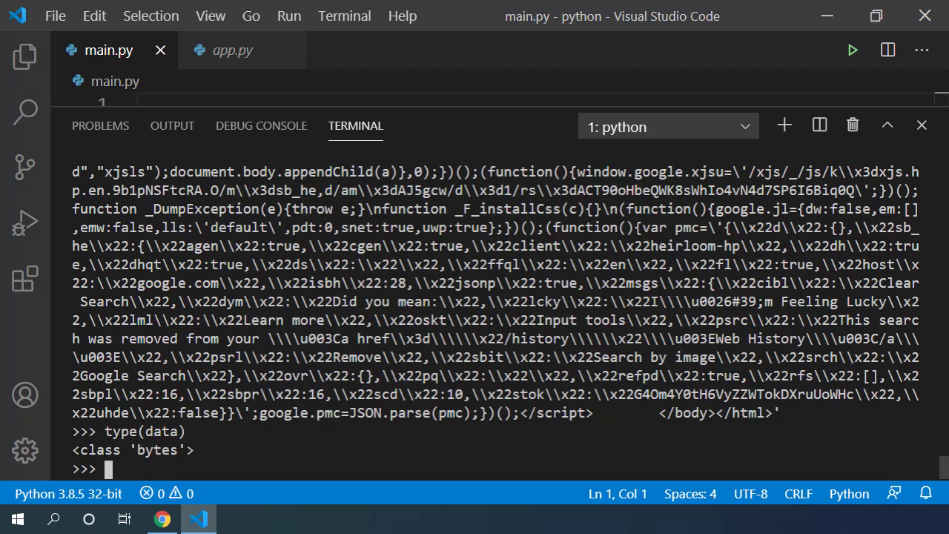
type("data")
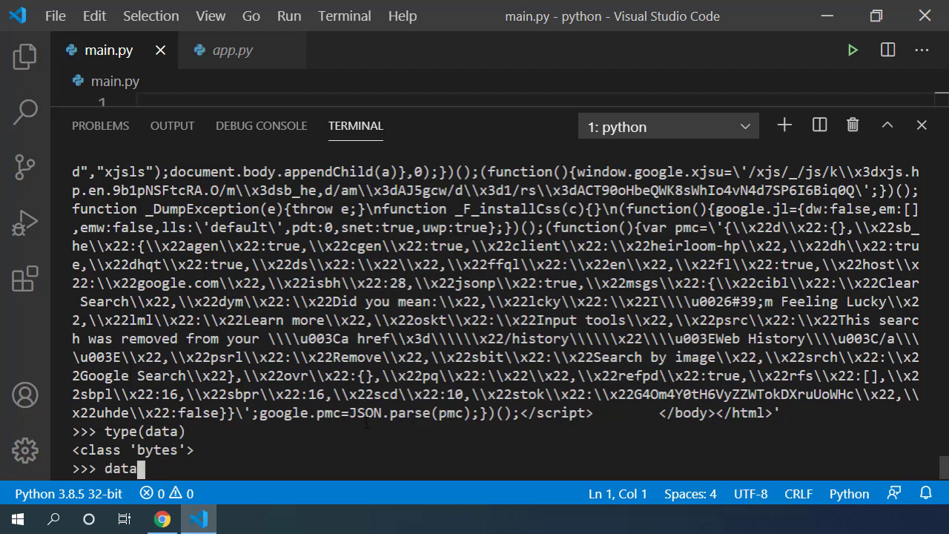
type(".decode")
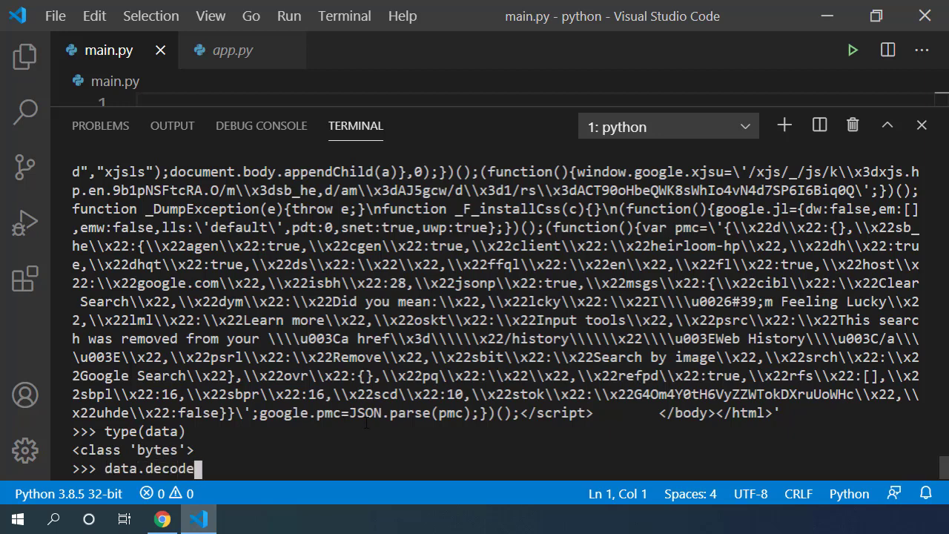
type("(")
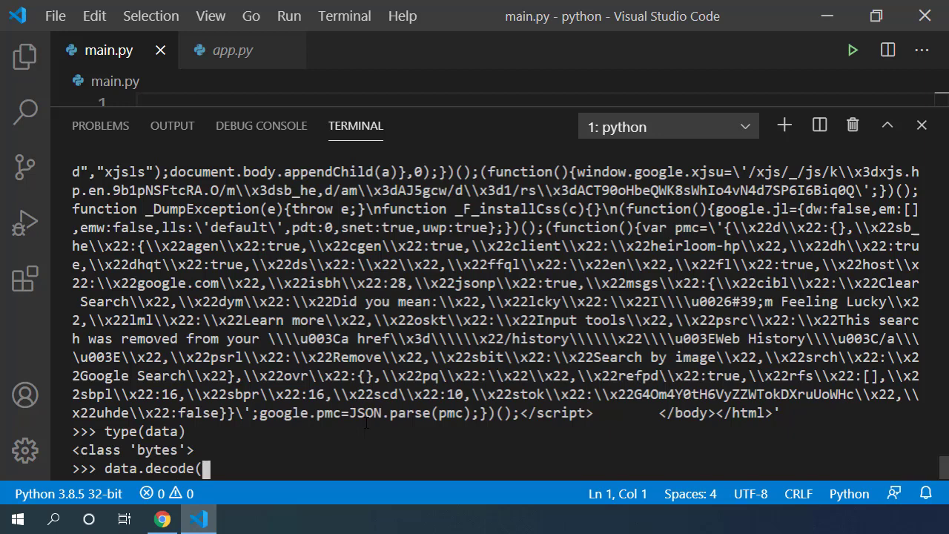
type("\"")
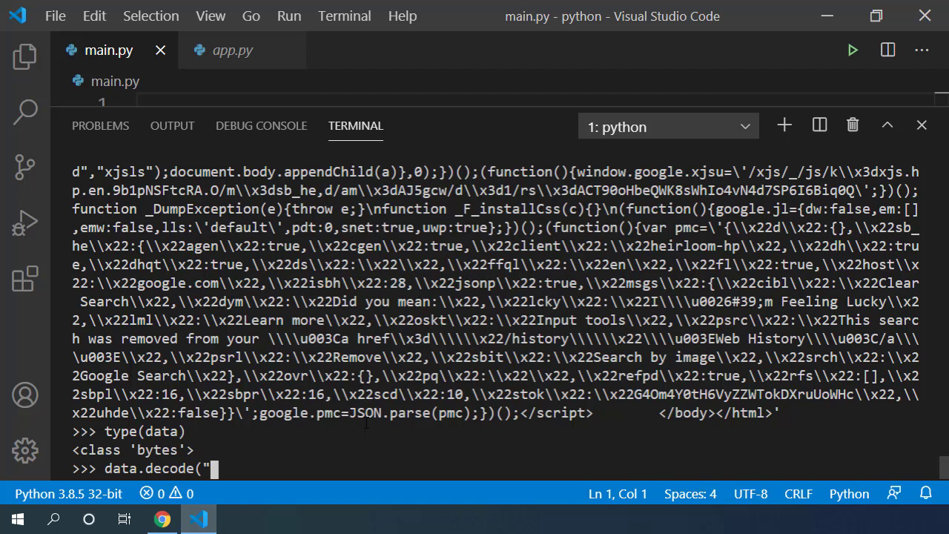
type("ISO-")
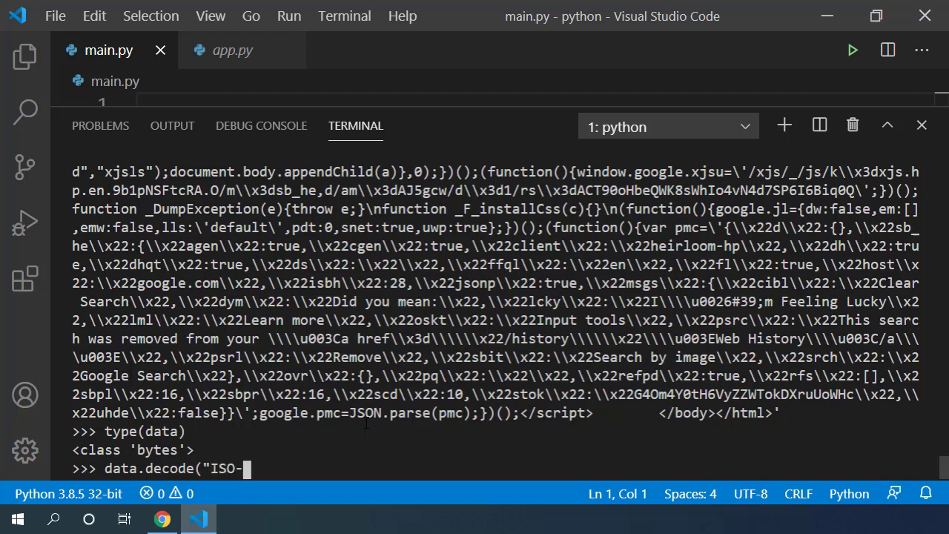
type("8859-1")
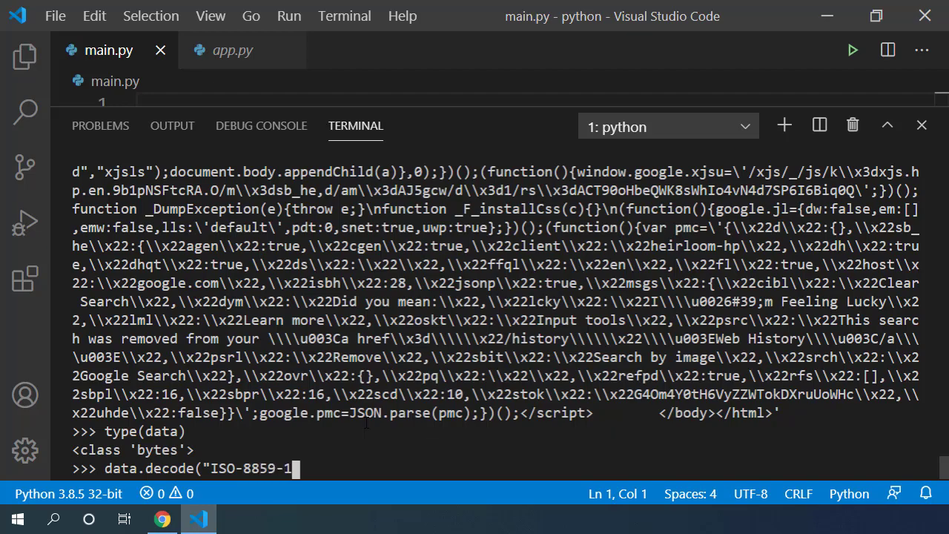
type("\")")
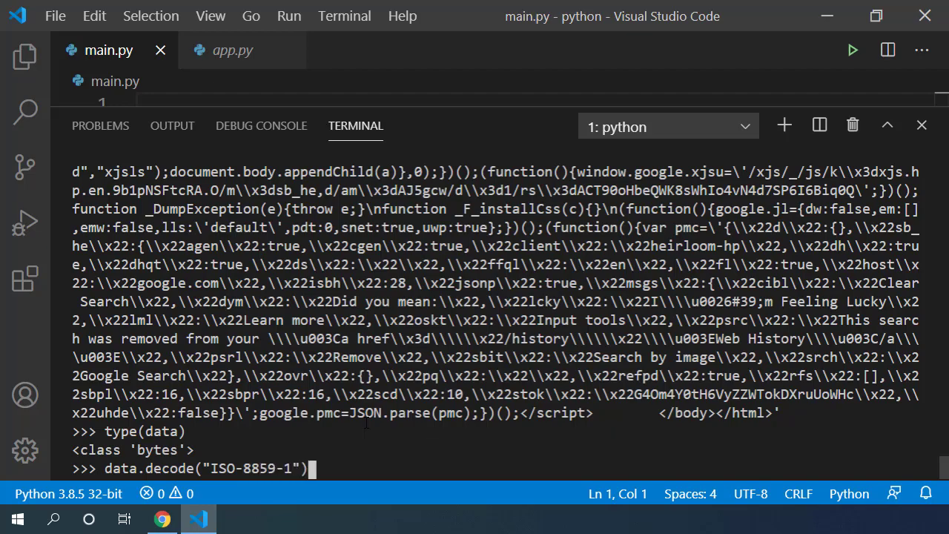
key("Return")
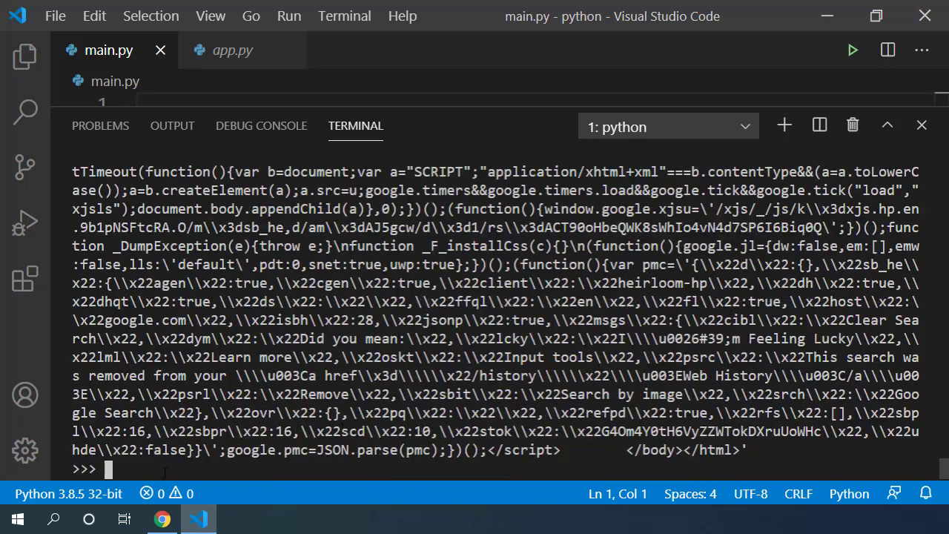
Wrap the decode call in type(...) to confirm the result is <class 'str'>.
type("data.decode(\"ISO-8859-1\")")
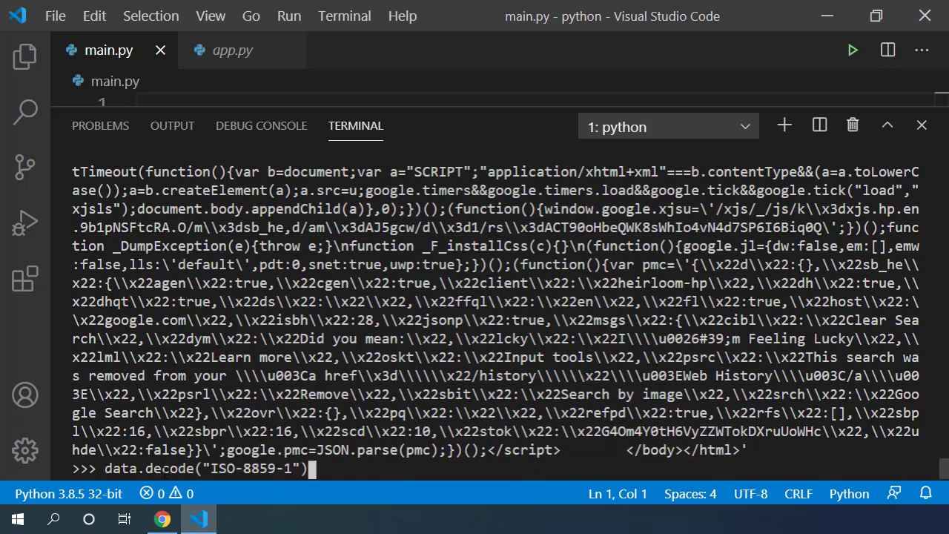
type("type")
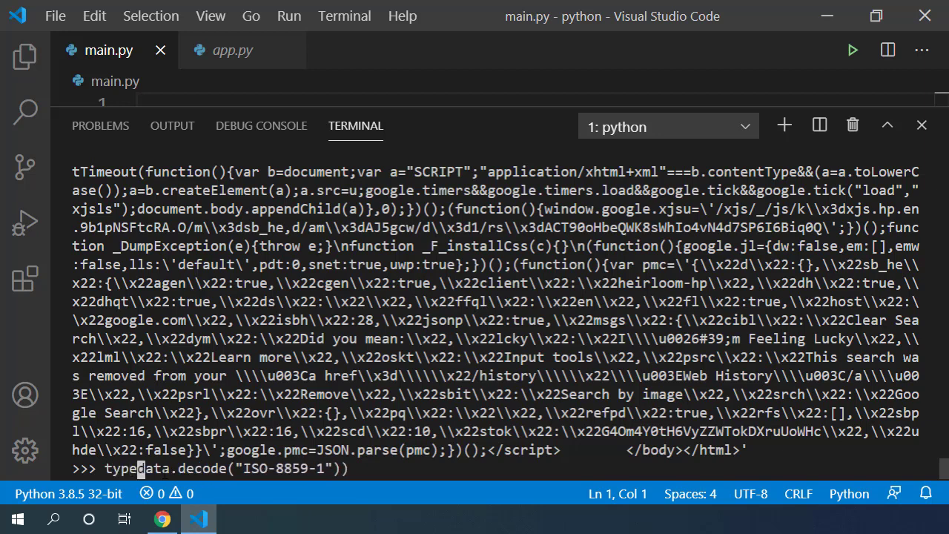
type("(")
key("Return")
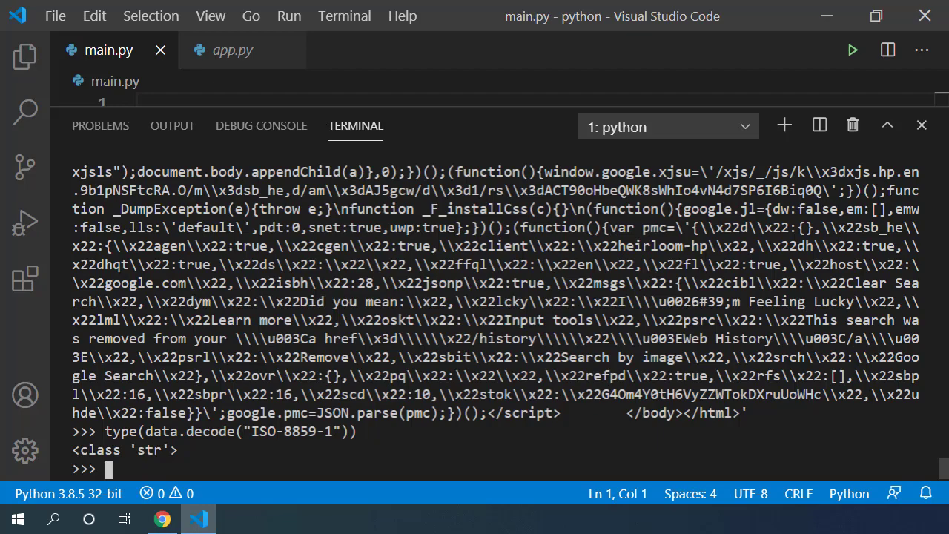
Return to the urllib.request docs tab and scroll to the 'See also: Requests package' note.
left_click(161, 519)
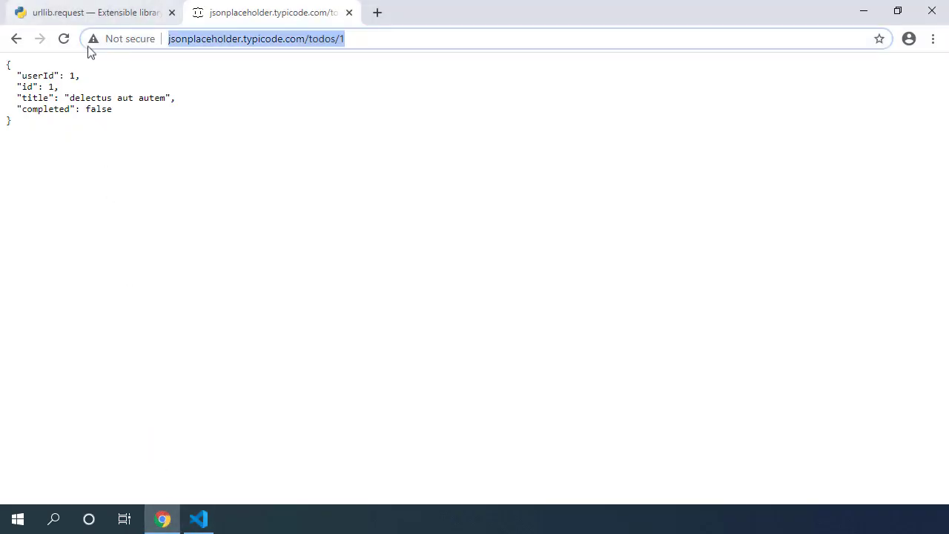
left_click(89, 12)
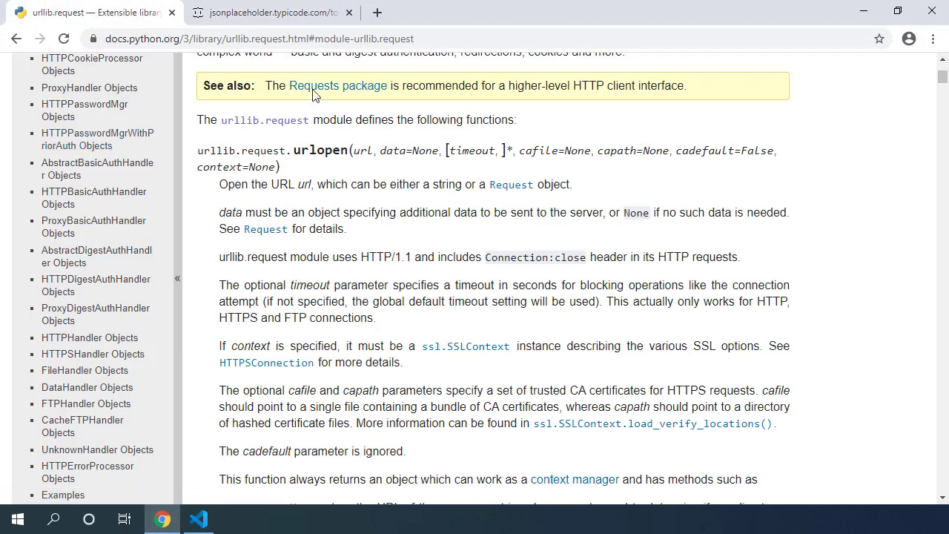
mouse_move(255, 89)
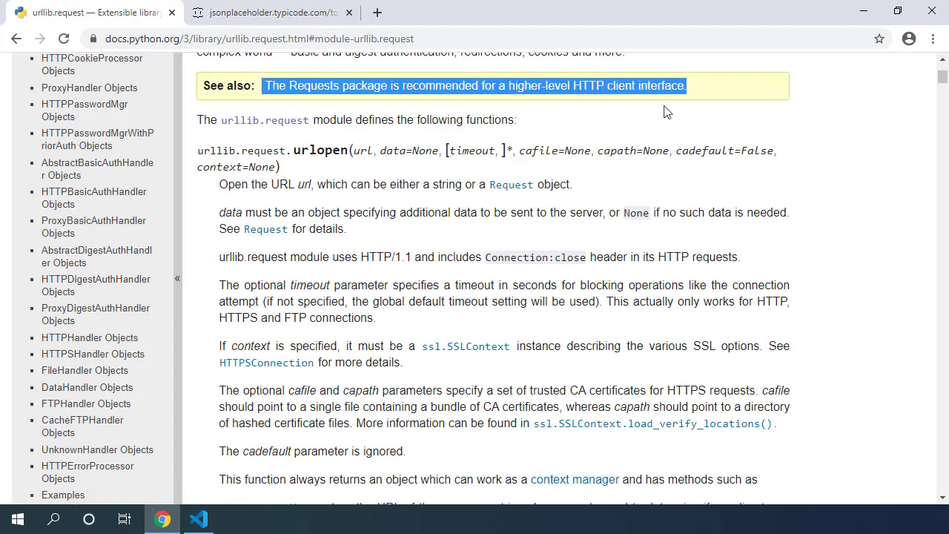
scroll("up", 3)
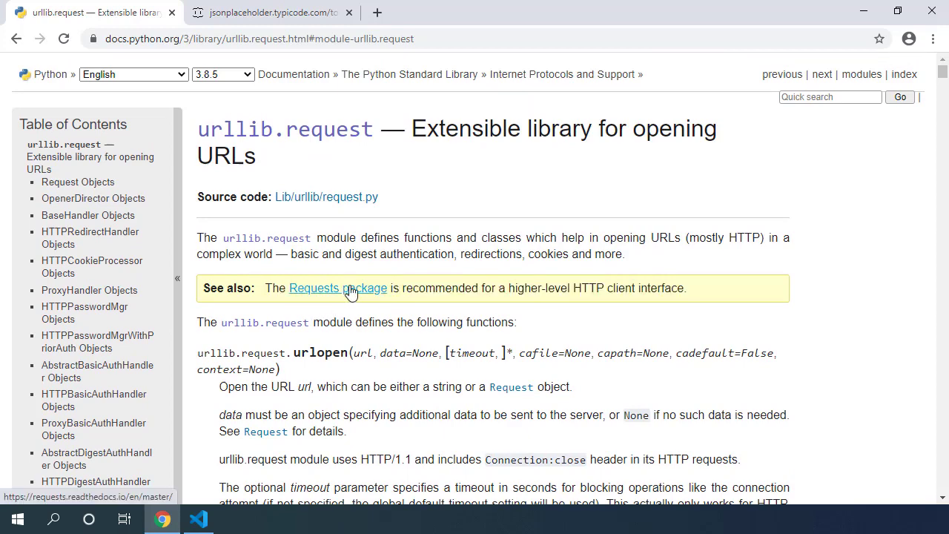
Follow the Requests package link to its 'HTTP for Humans' docs and view the usage example.
left_click(338, 288)
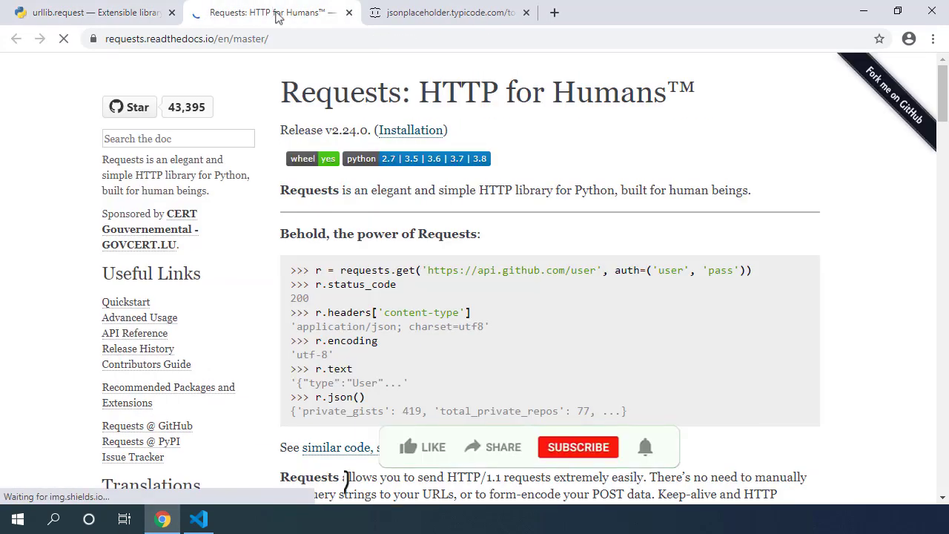
scroll("down", 3)
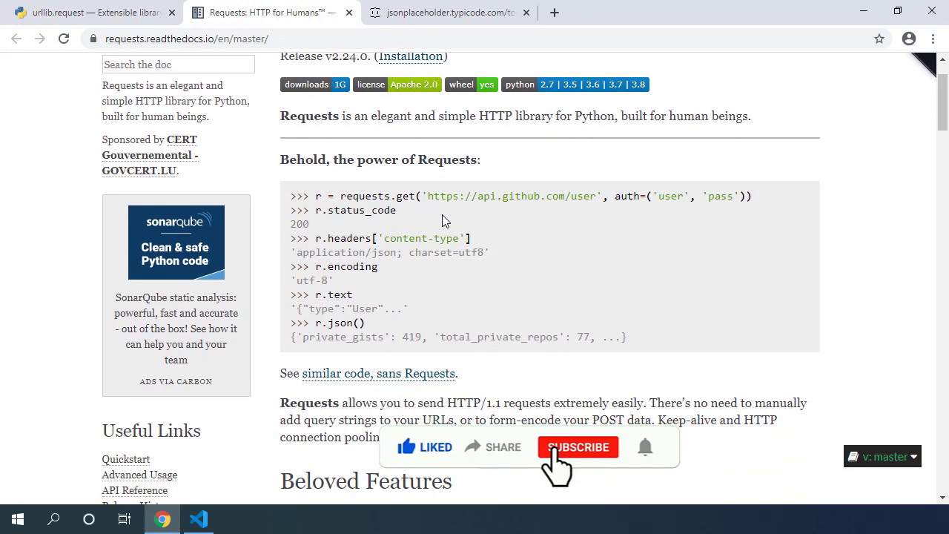
left_click(579, 446)
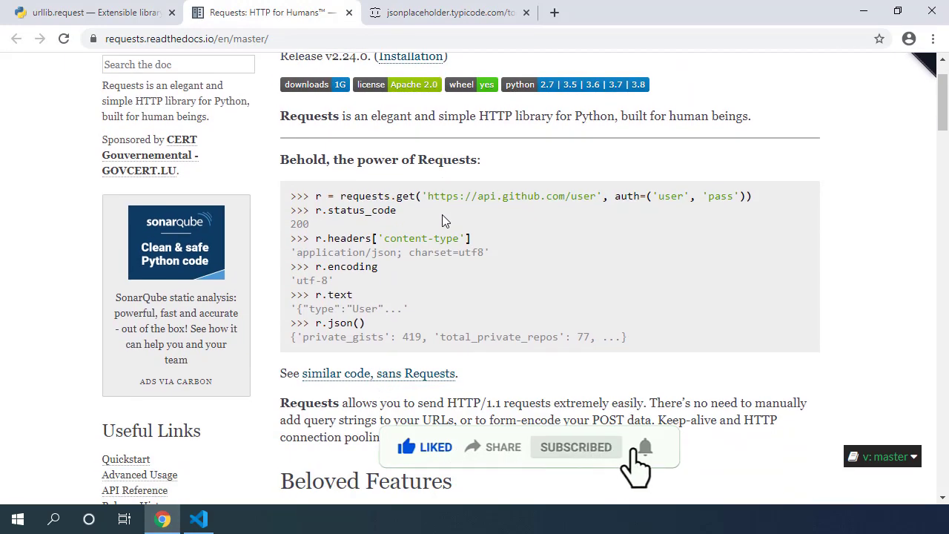